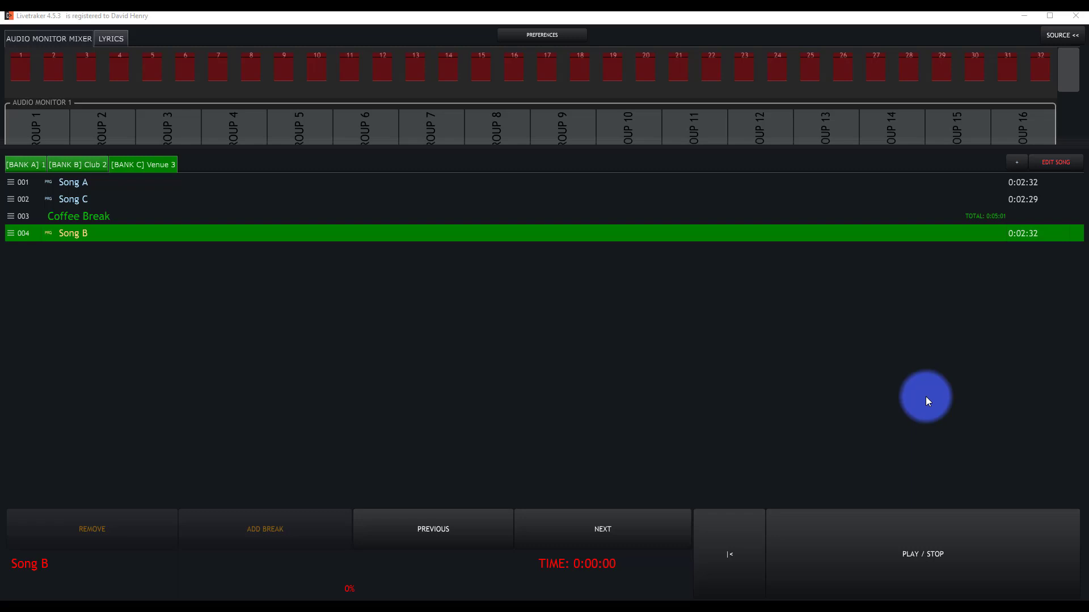
mouse_move(916, 335)
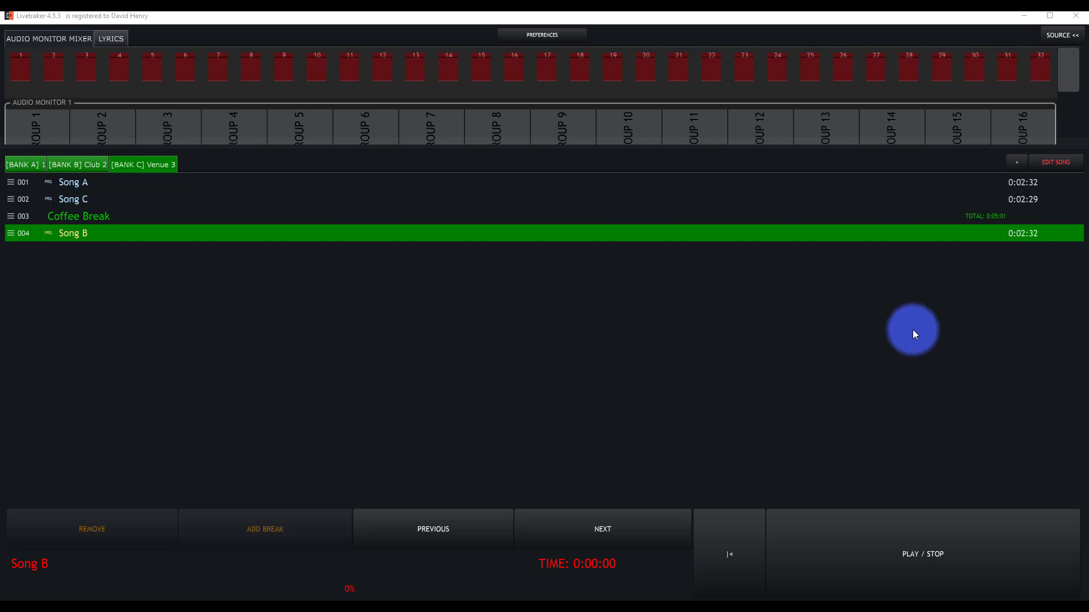
- Select Song A in the setlist as the current song
click(74, 183)
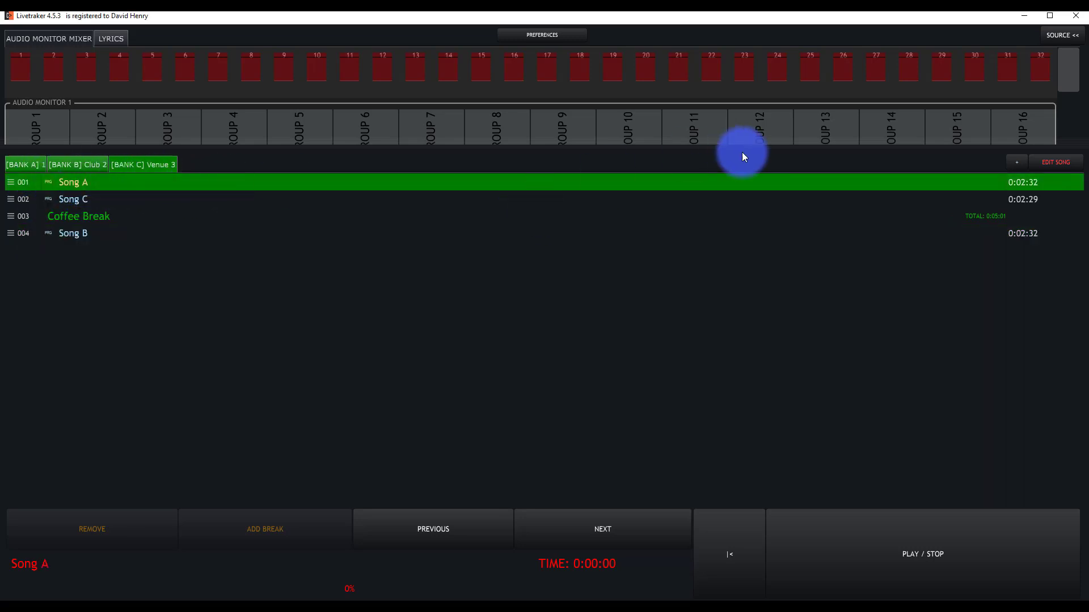
- Add a MIDI track to Song A by importing midi_export2.mid
click(1055, 162)
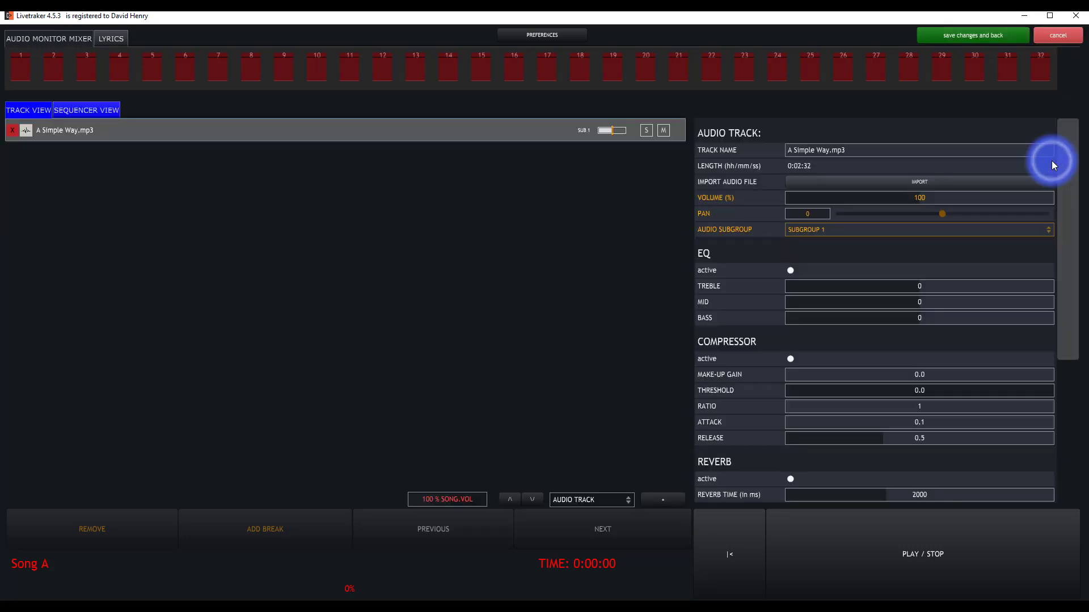
mouse_move(454, 146)
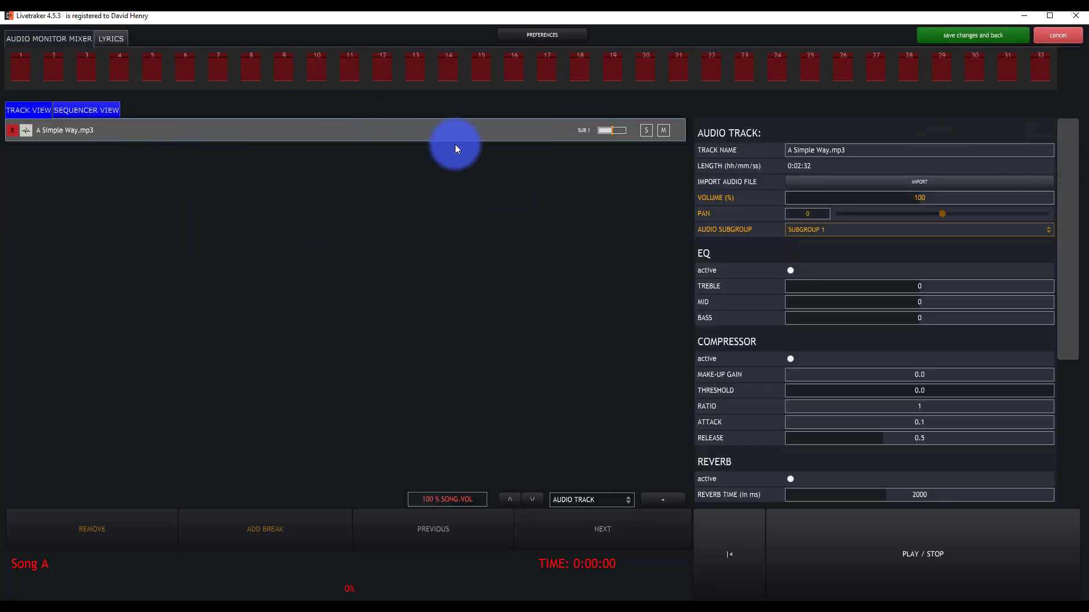
mouse_move(568, 254)
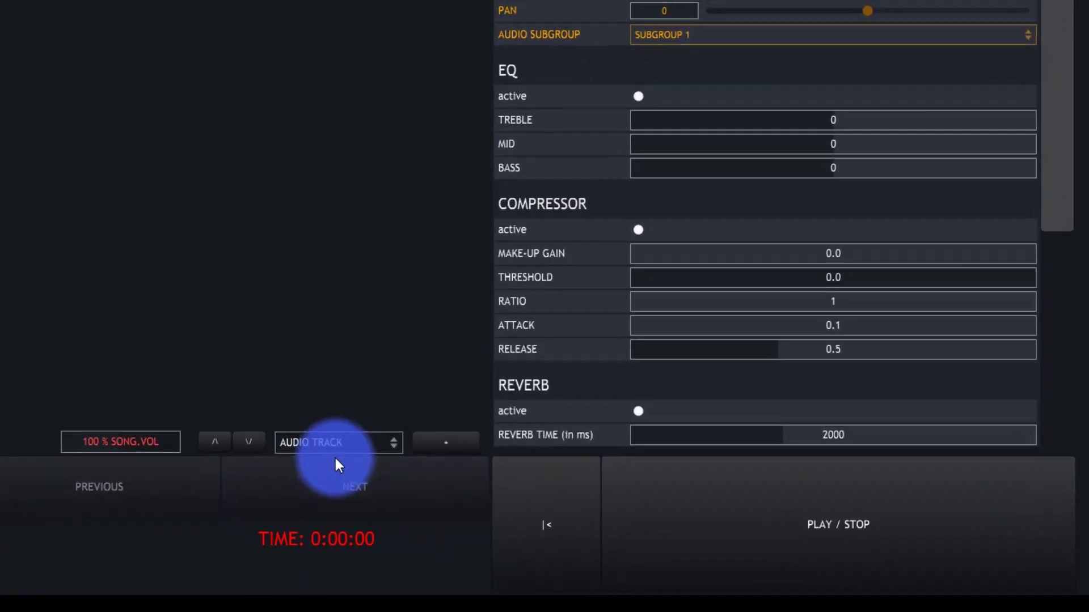
click(338, 442)
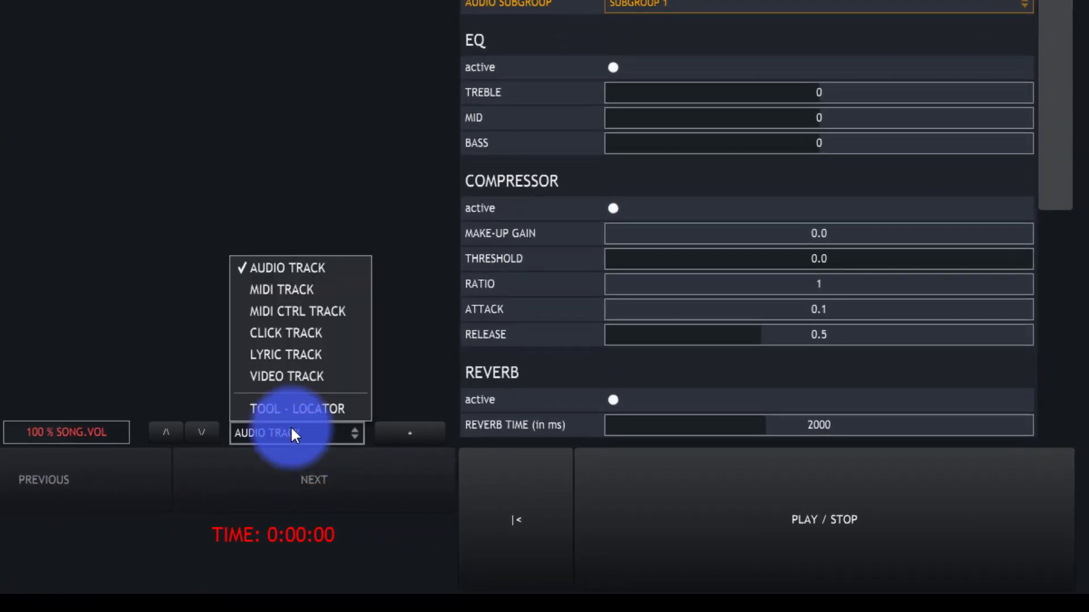
mouse_move(282, 300)
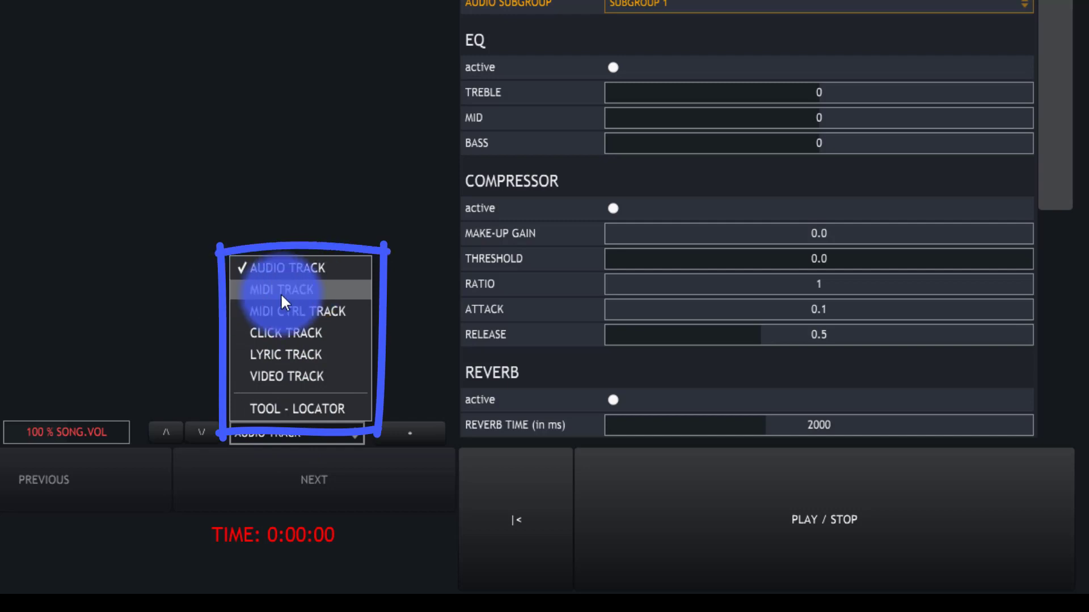
mouse_move(315, 319)
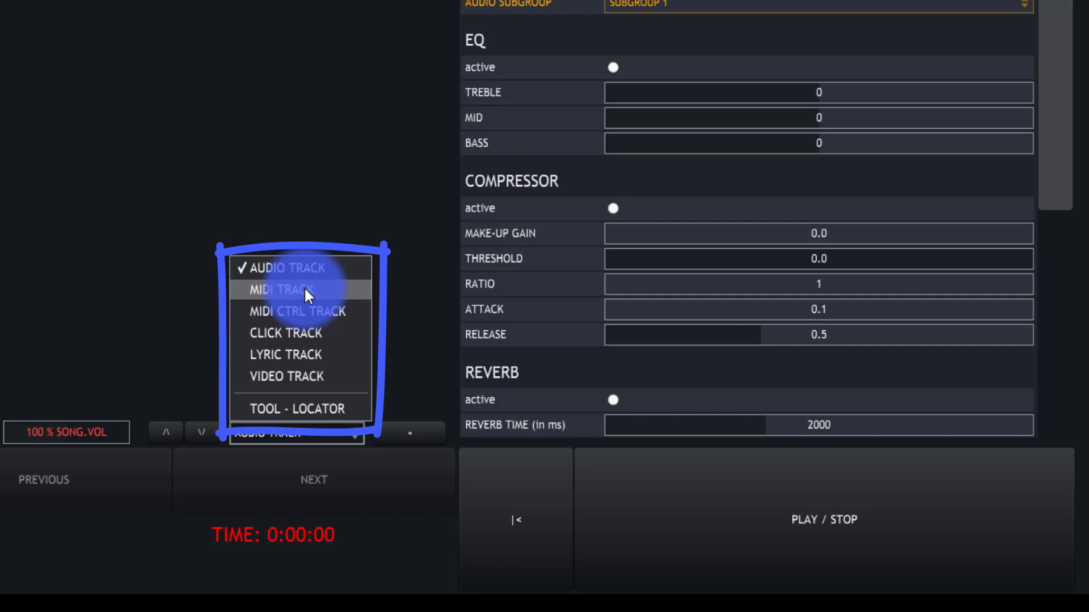
mouse_move(307, 311)
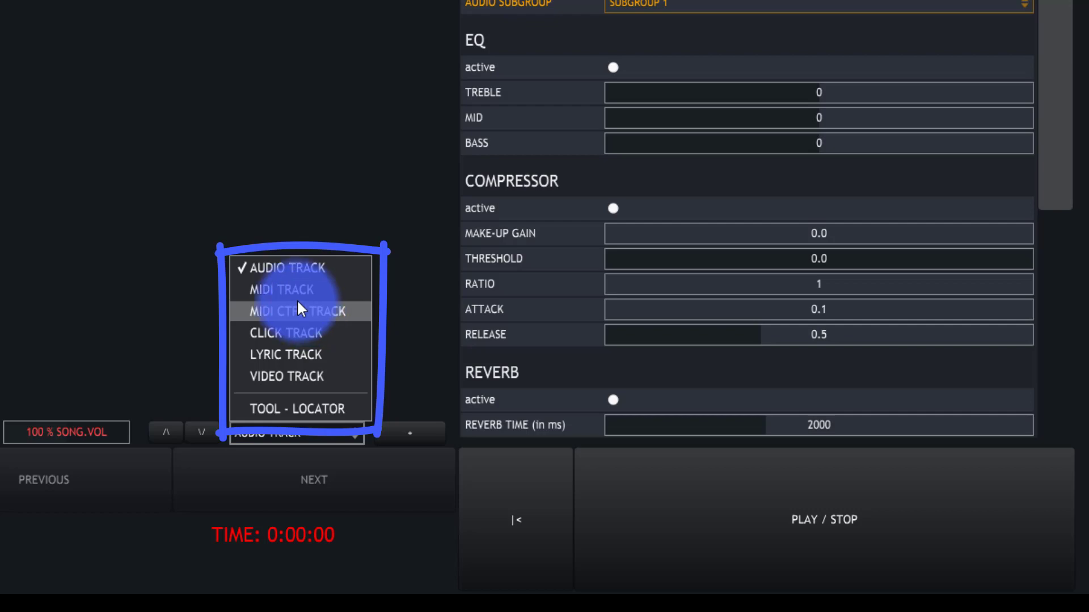
mouse_move(295, 296)
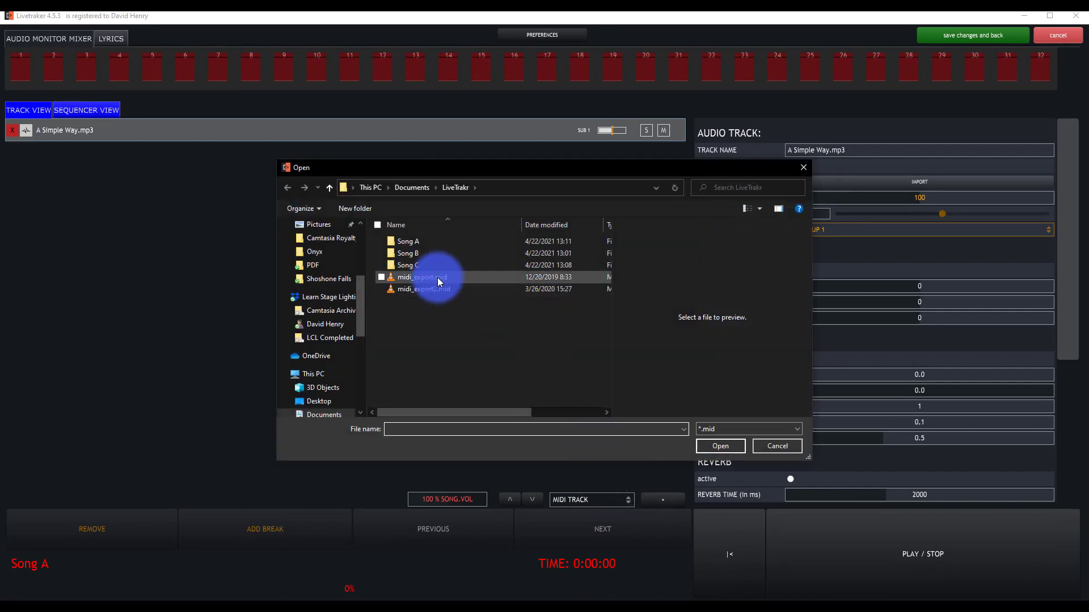
click(422, 276)
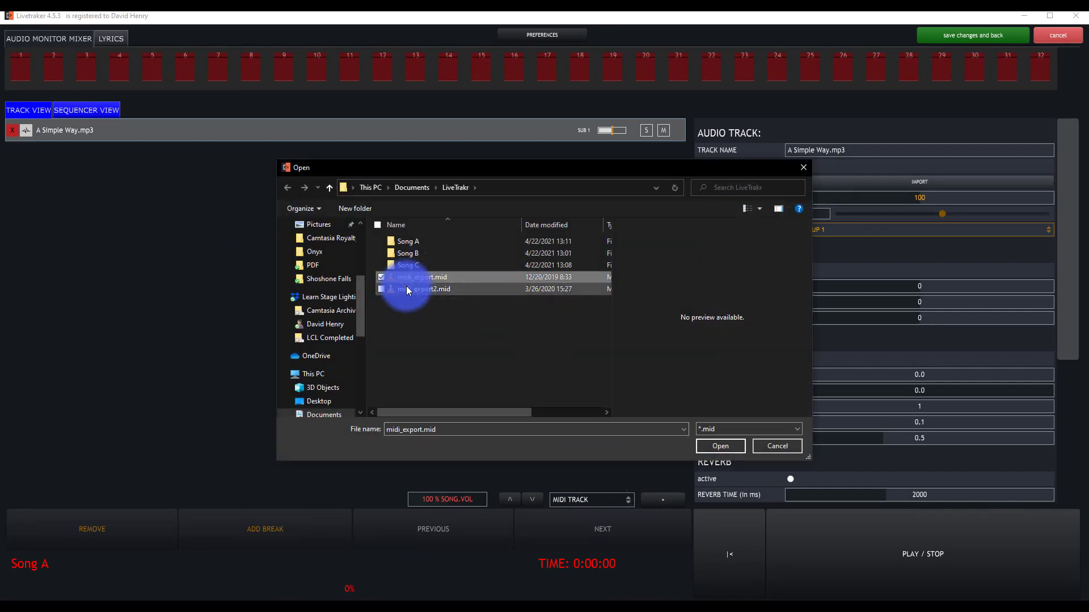
click(720, 446)
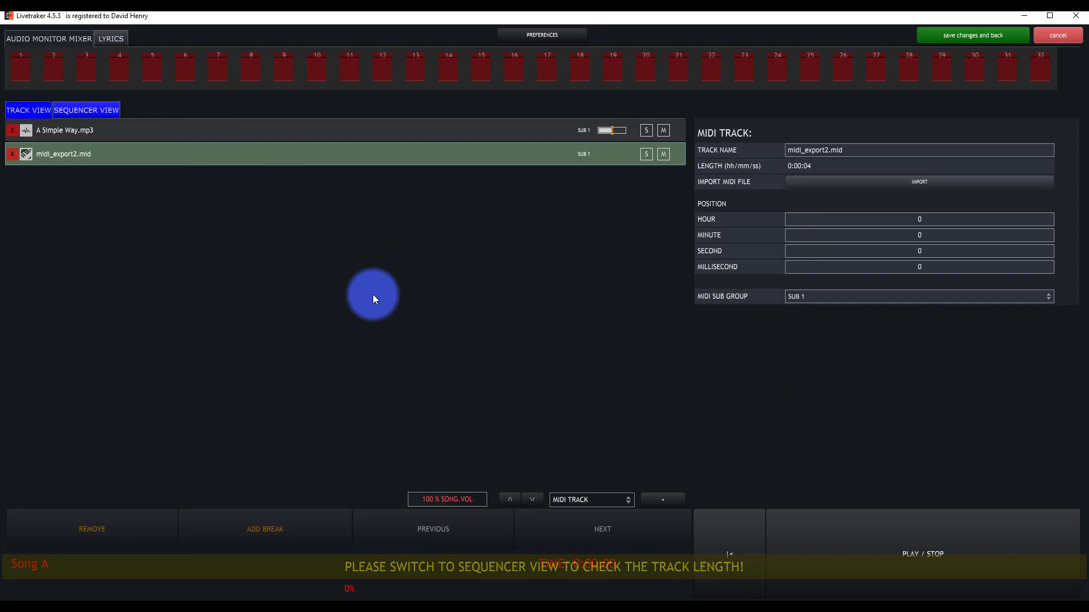
- Slide the midi_export2.mid clip to 0:00:06.089, then open the MIDI preferences
click(86, 109)
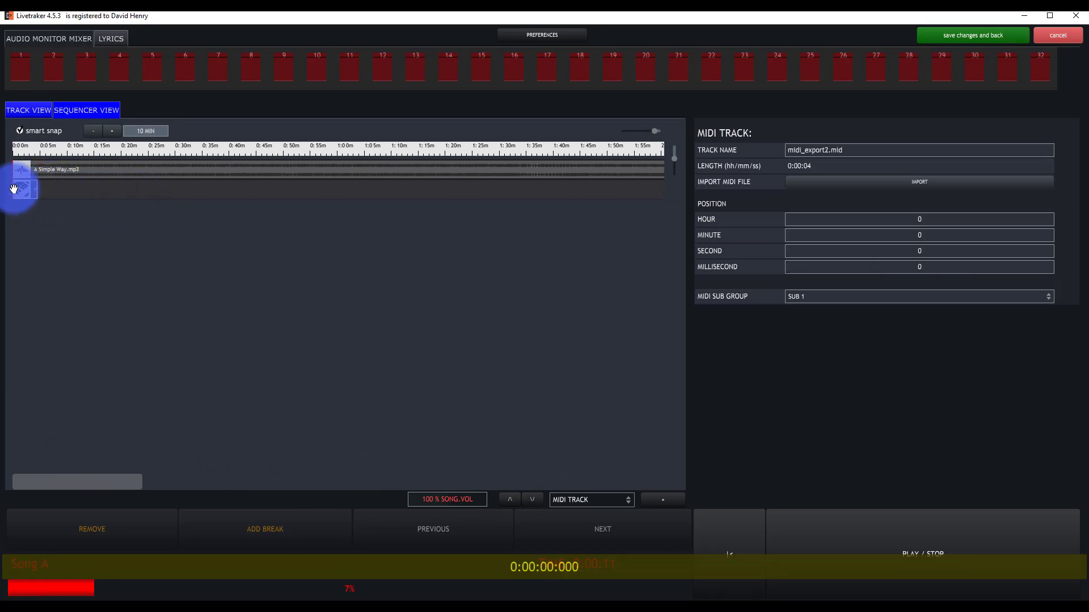
drag(23, 189, 223, 194)
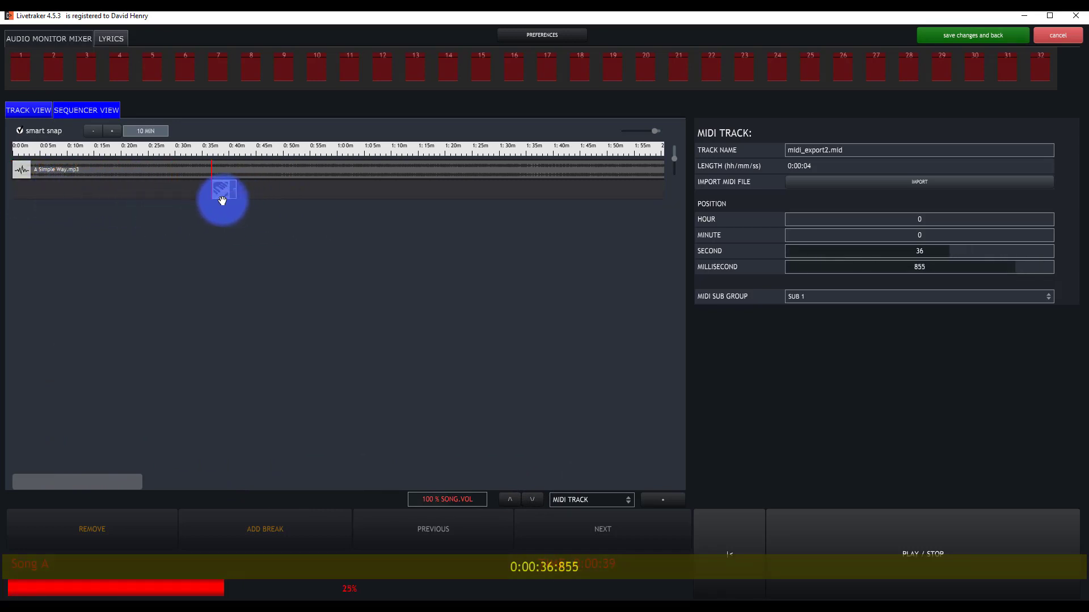
click(111, 131)
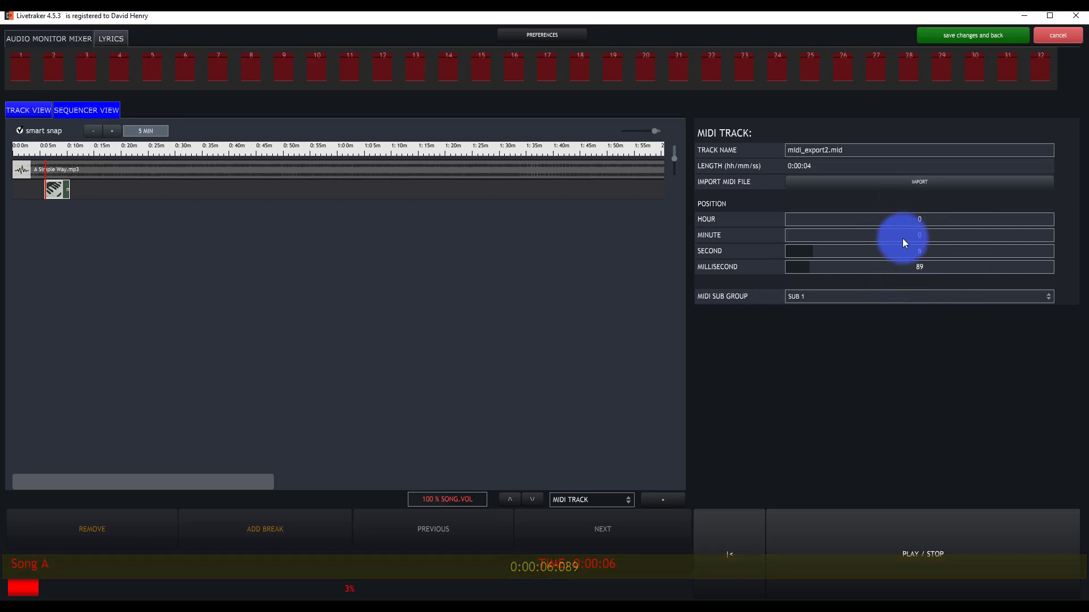
click(919, 296)
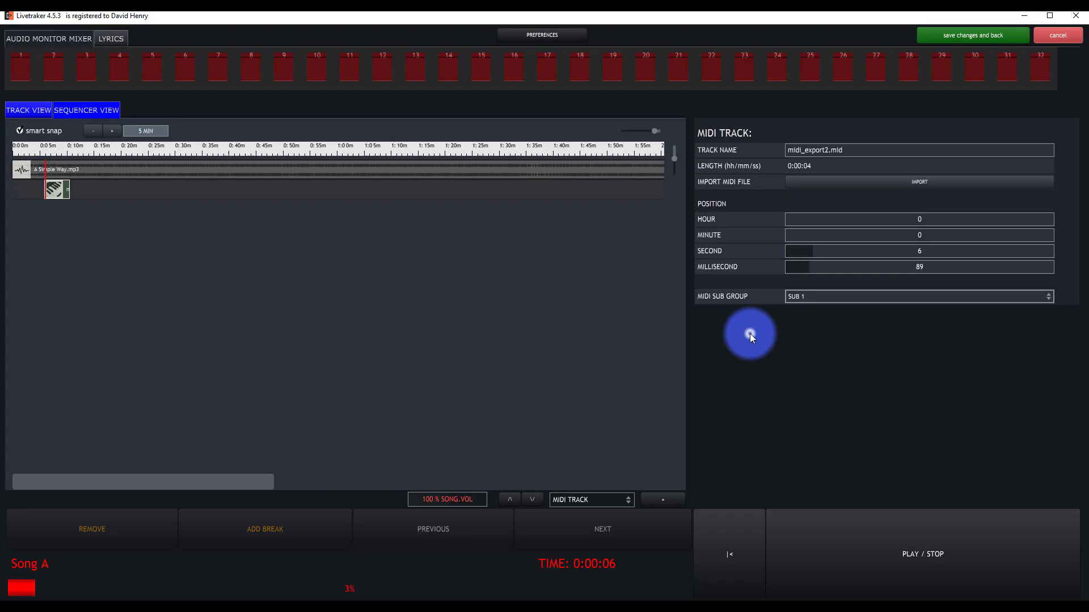
click(541, 35)
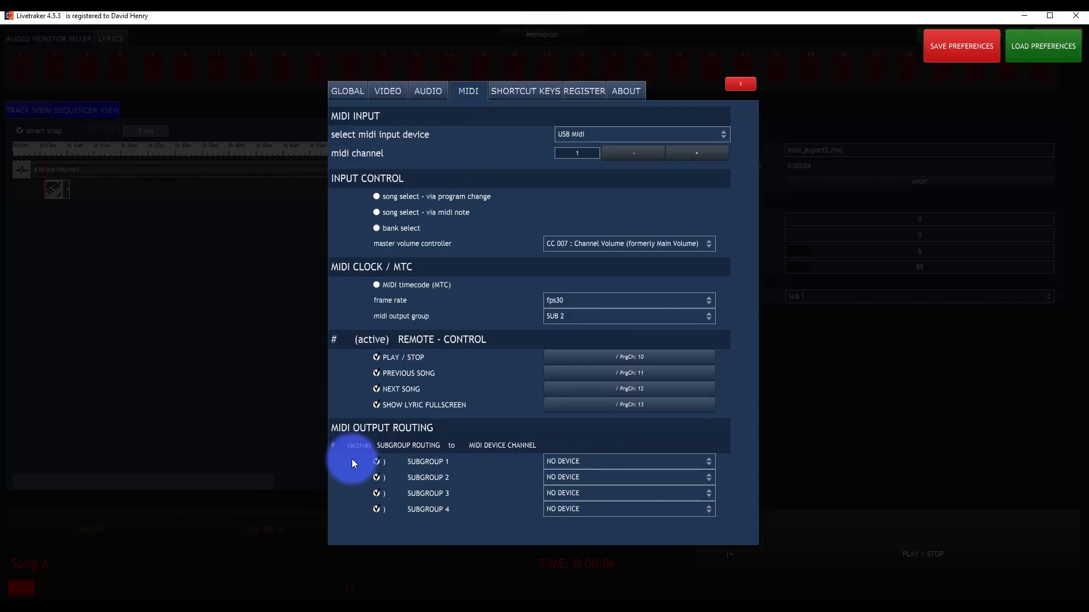
- Set subgroup 1's MIDI output to USB Midi and close Preferences
click(628, 461)
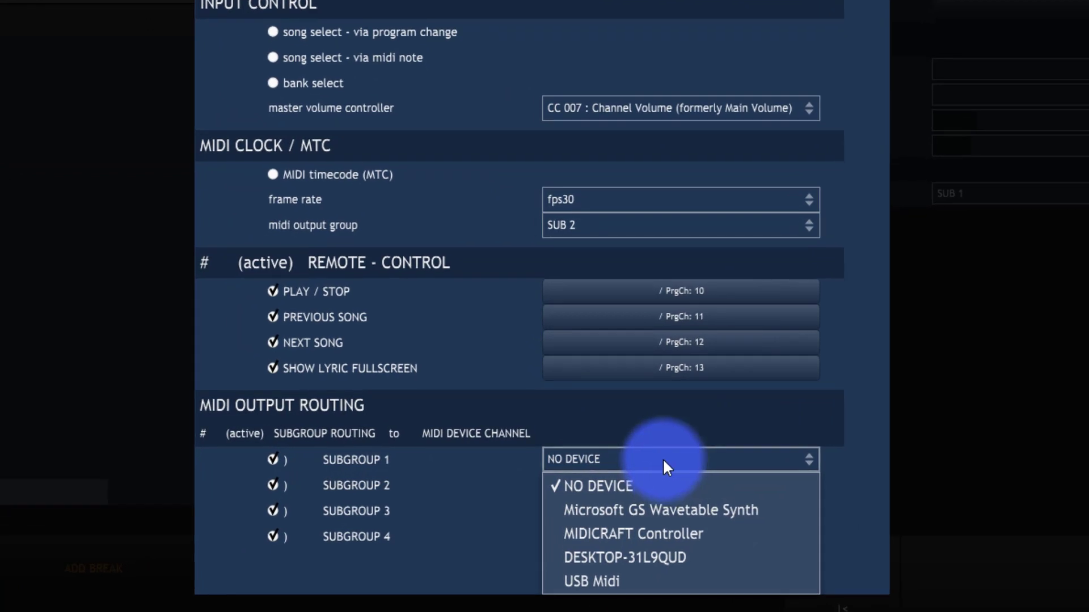
click(586, 580)
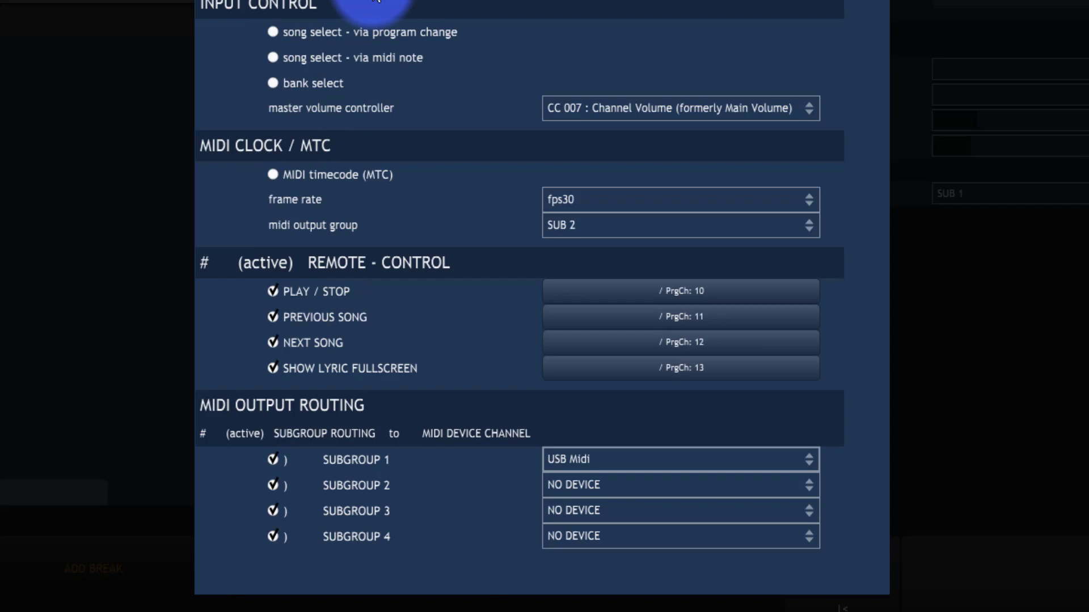
click(680, 485)
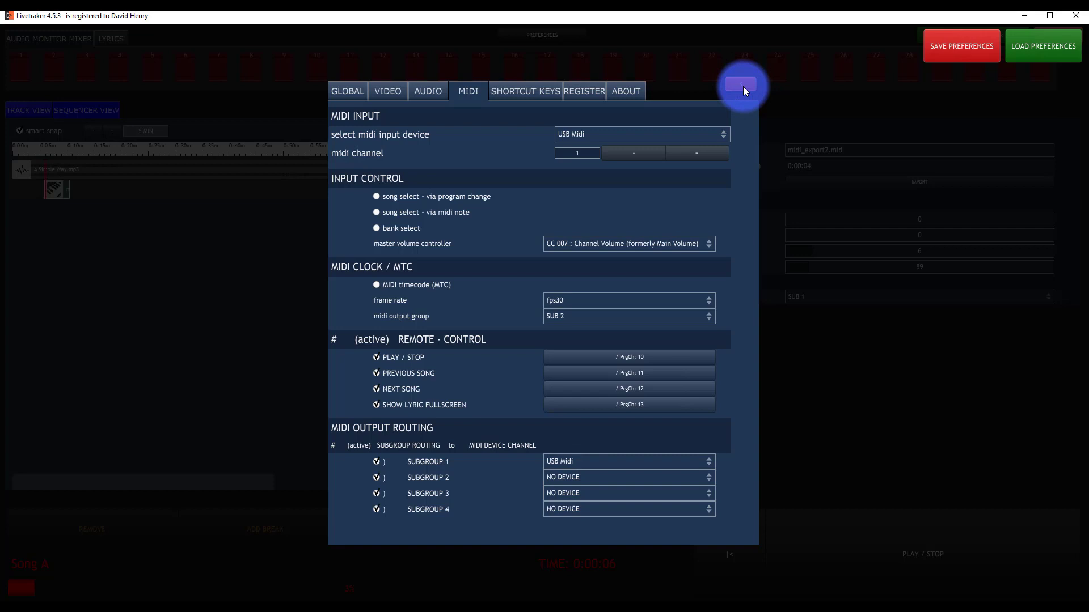
click(739, 85)
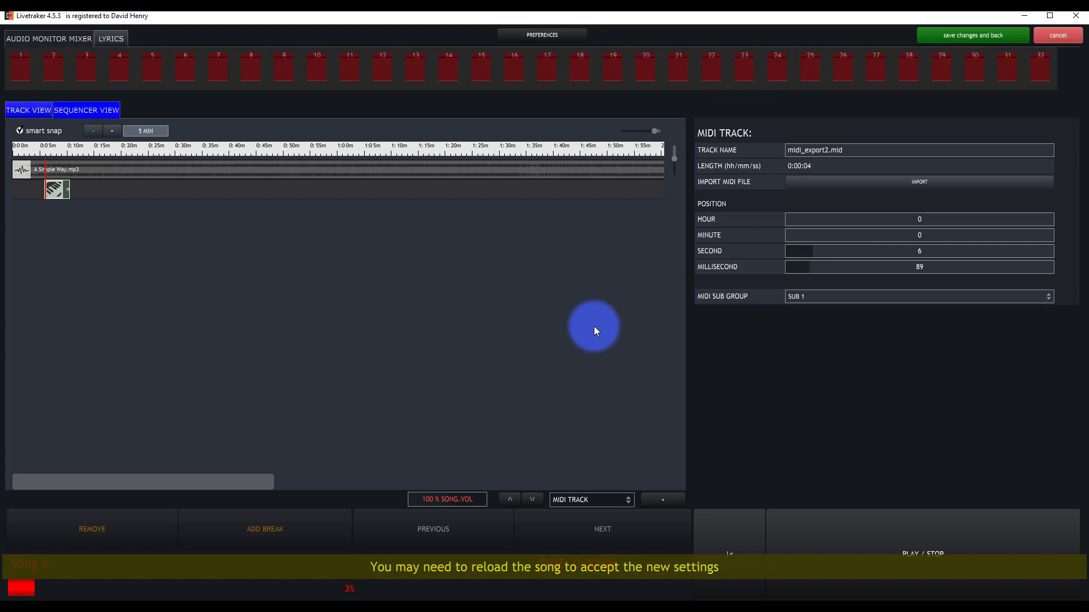
mouse_move(485, 212)
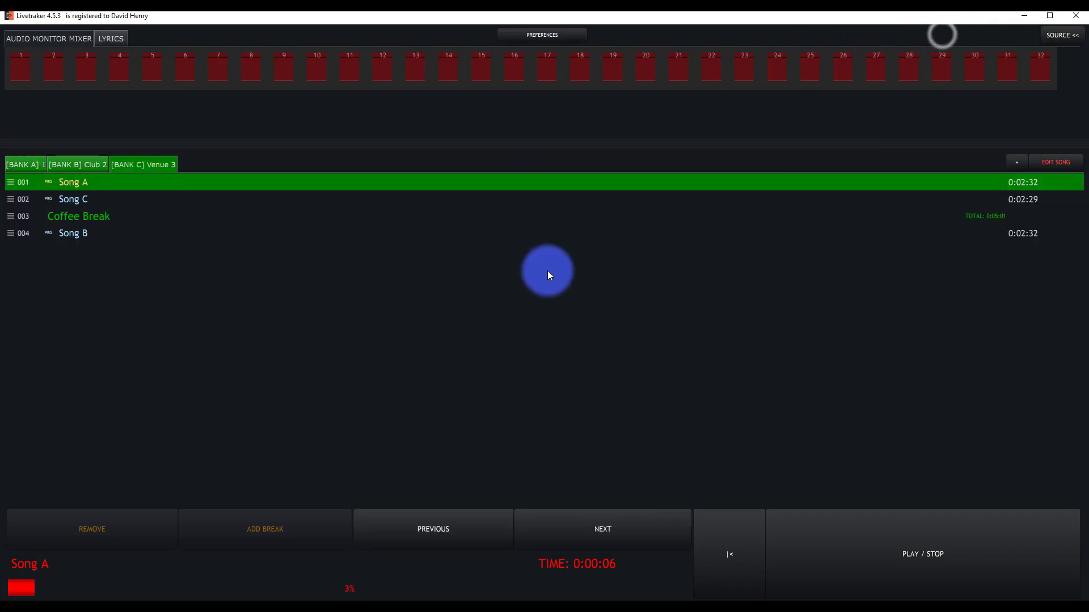
mouse_move(534, 300)
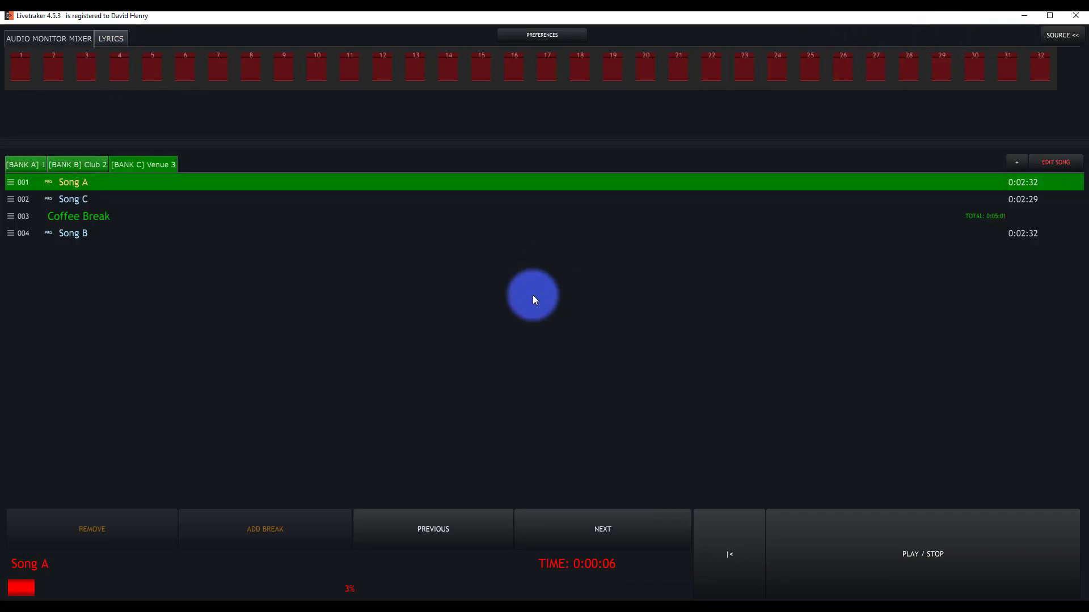
mouse_move(766, 377)
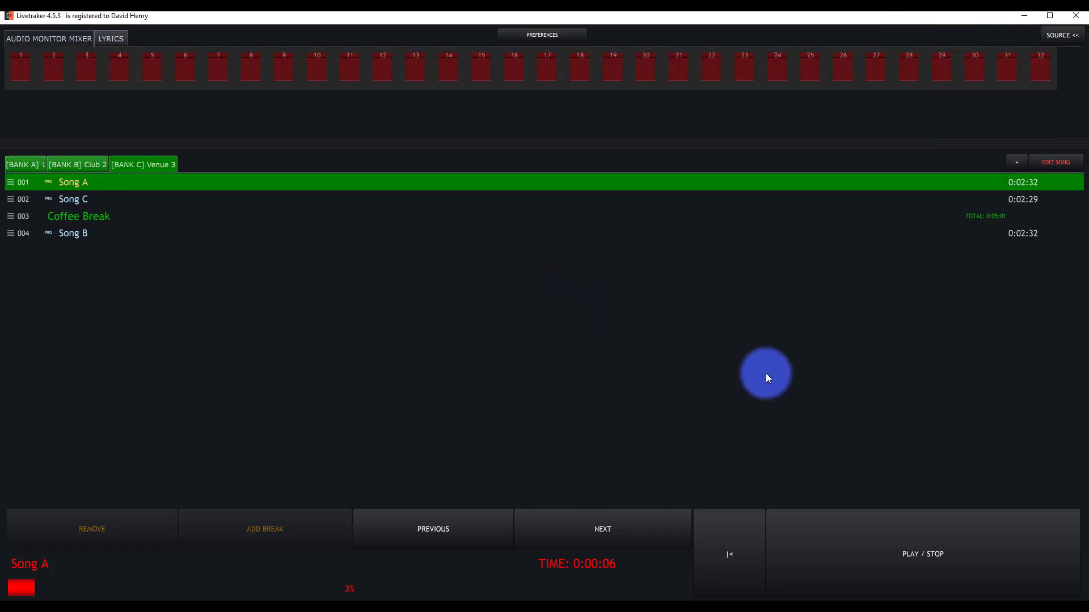
mouse_move(795, 348)
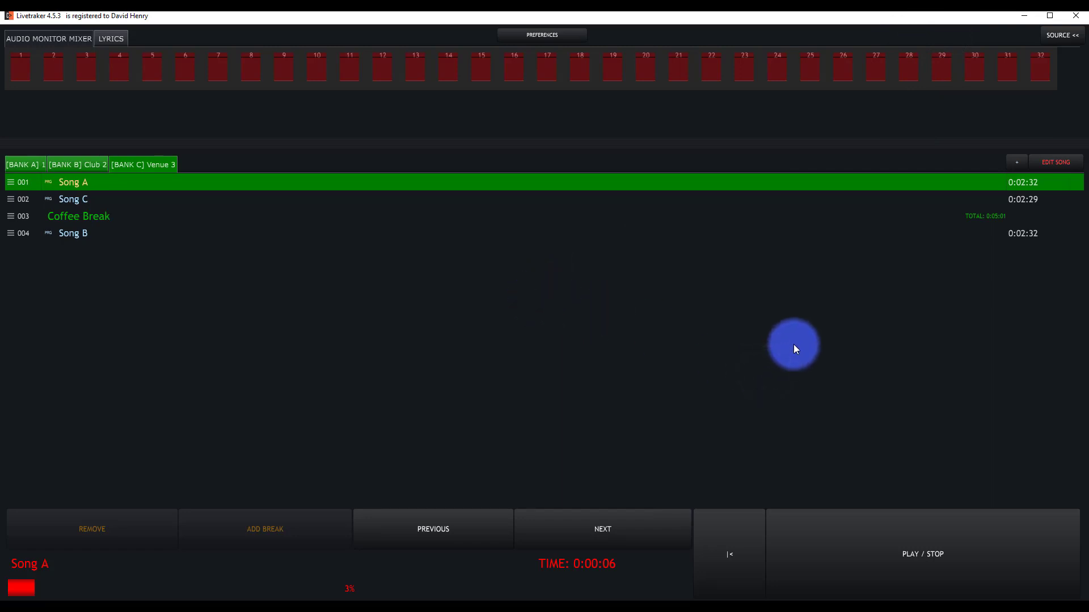
mouse_move(842, 364)
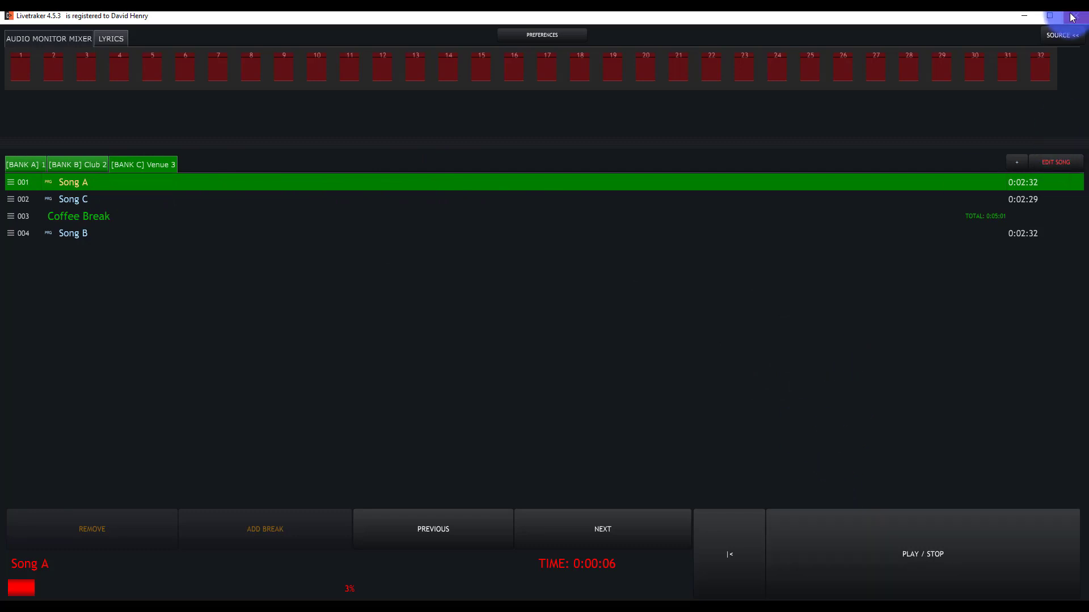
- Quit Livetraker and relaunch it from the app list
click(1076, 16)
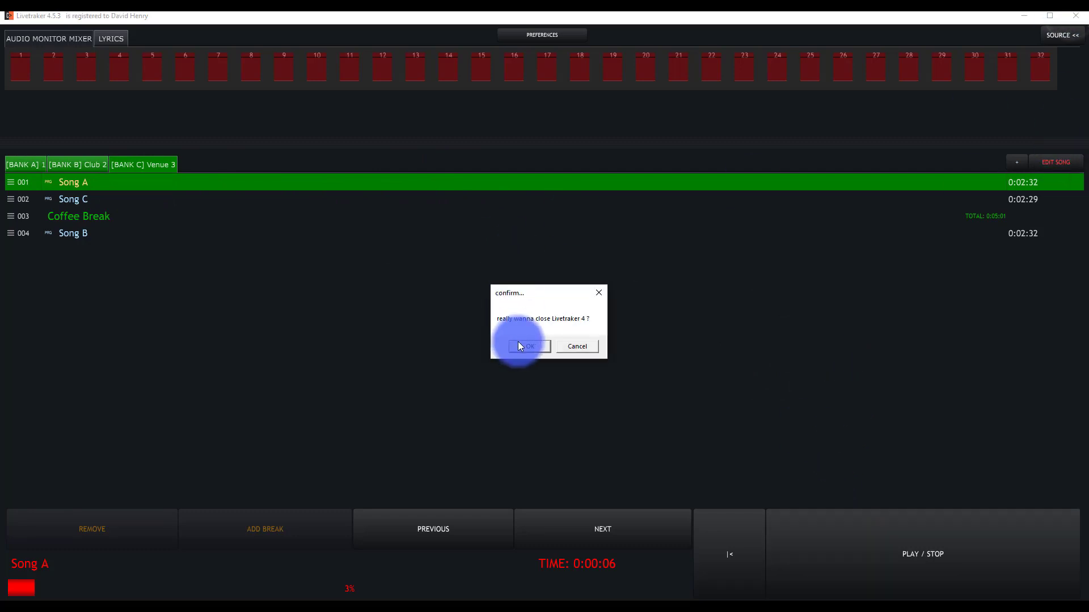
click(528, 346)
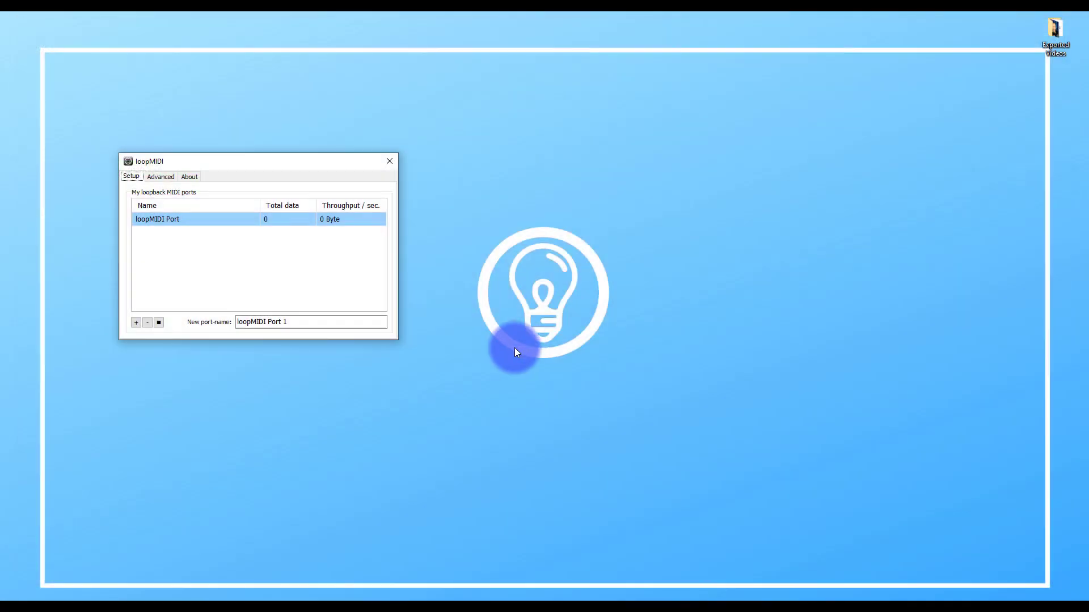
key(Super)
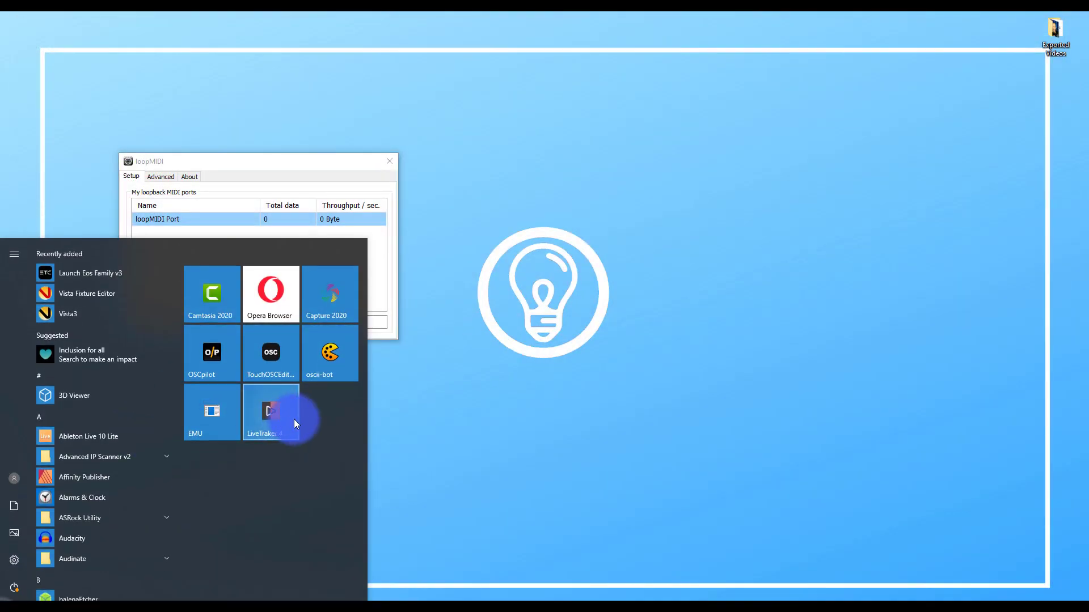
click(270, 412)
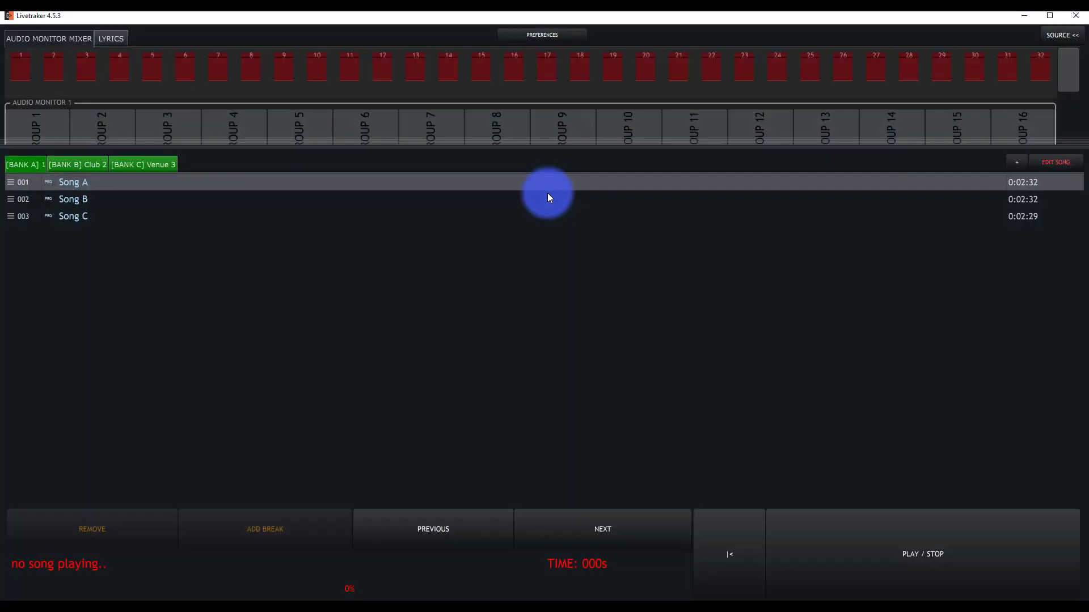
- Reopen the song editor and save changes to return to the setlist
click(1055, 162)
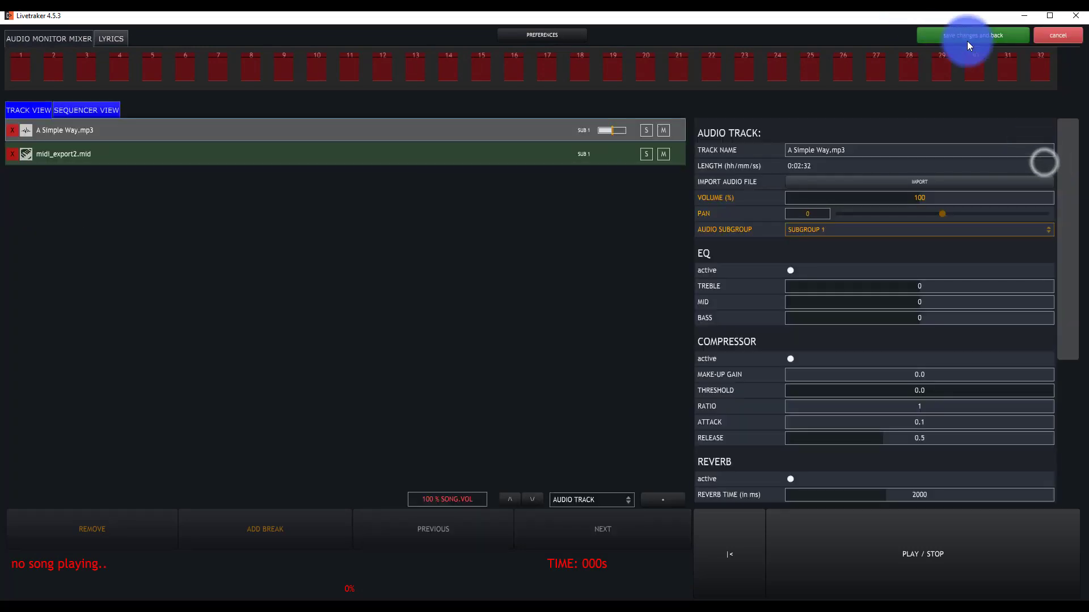
click(973, 35)
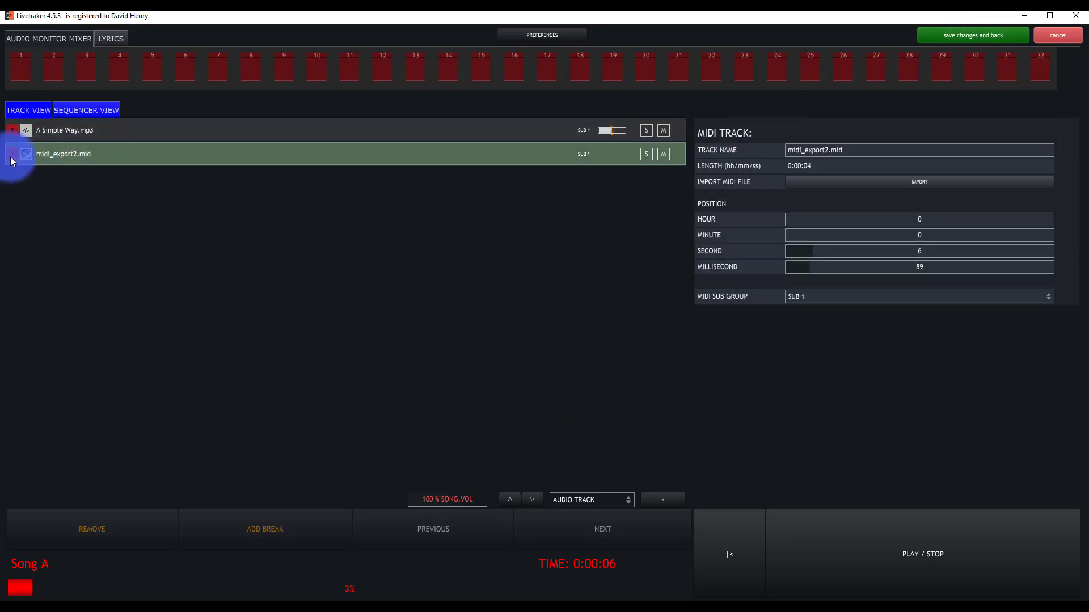
click(972, 35)
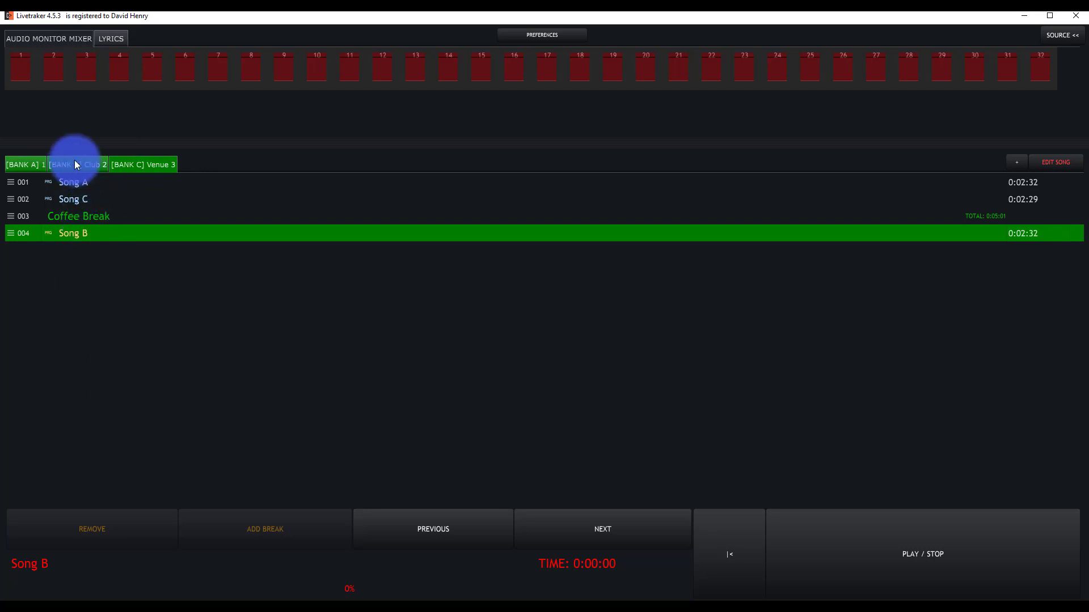
- Add a MIDI CTRL TRACK to Song B and show it in sequencer view
click(1055, 162)
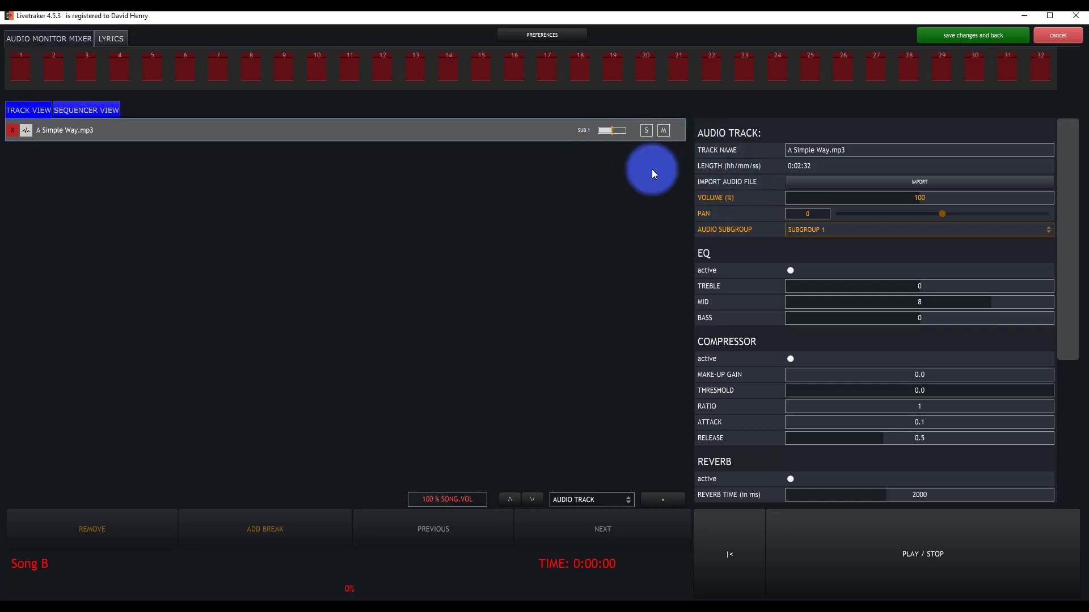
click(591, 500)
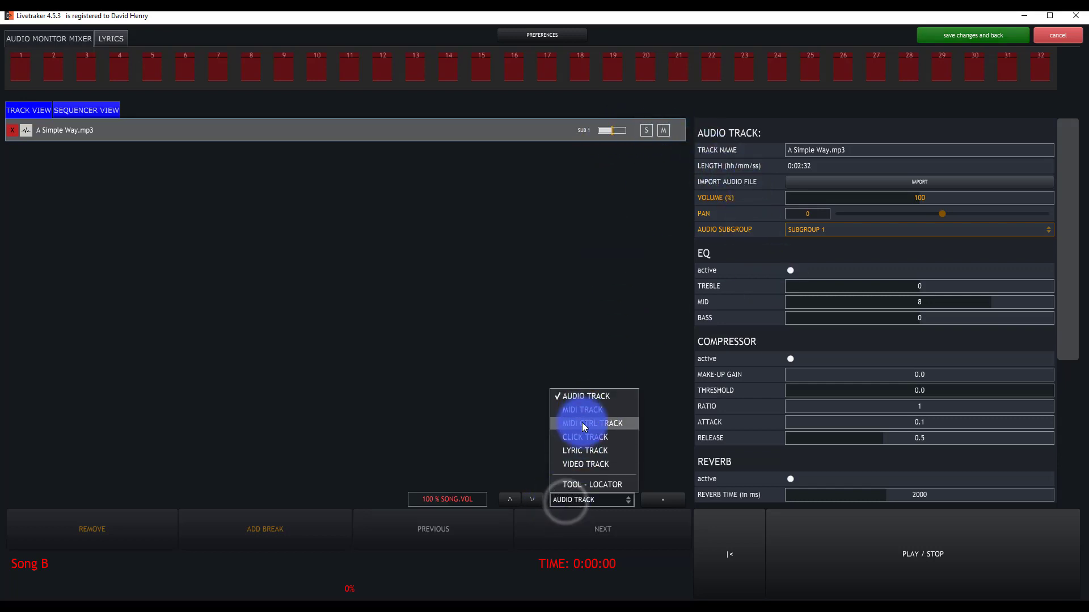
click(592, 424)
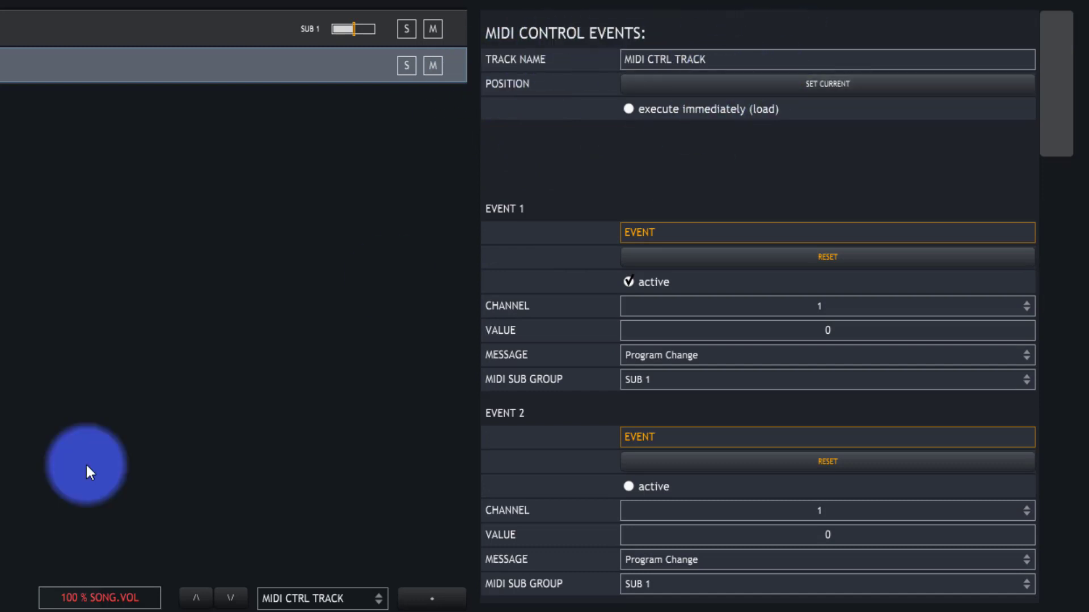
mouse_move(46, 276)
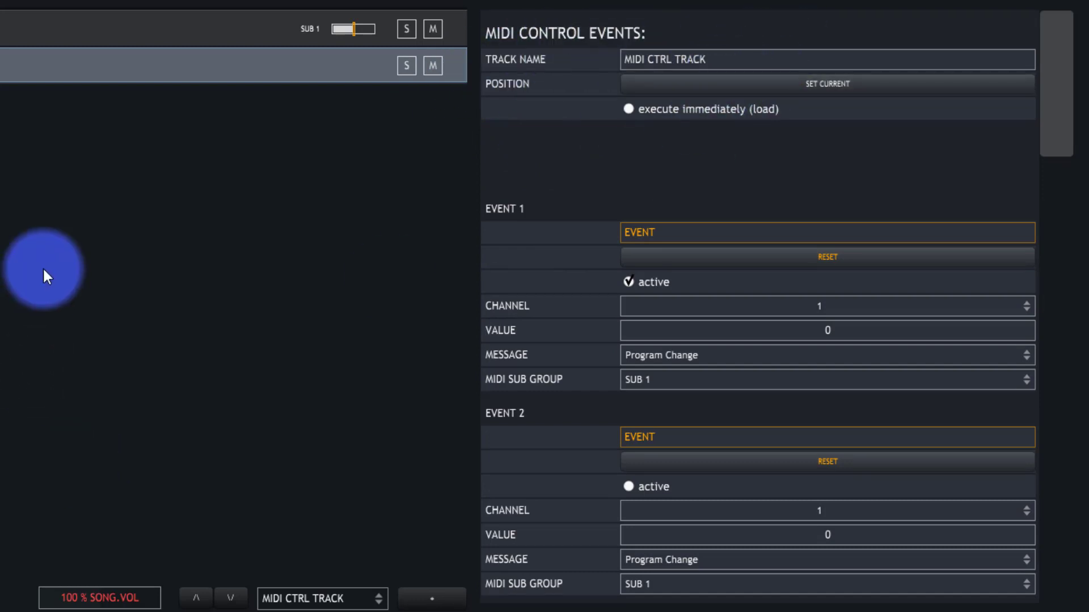
mouse_move(52, 272)
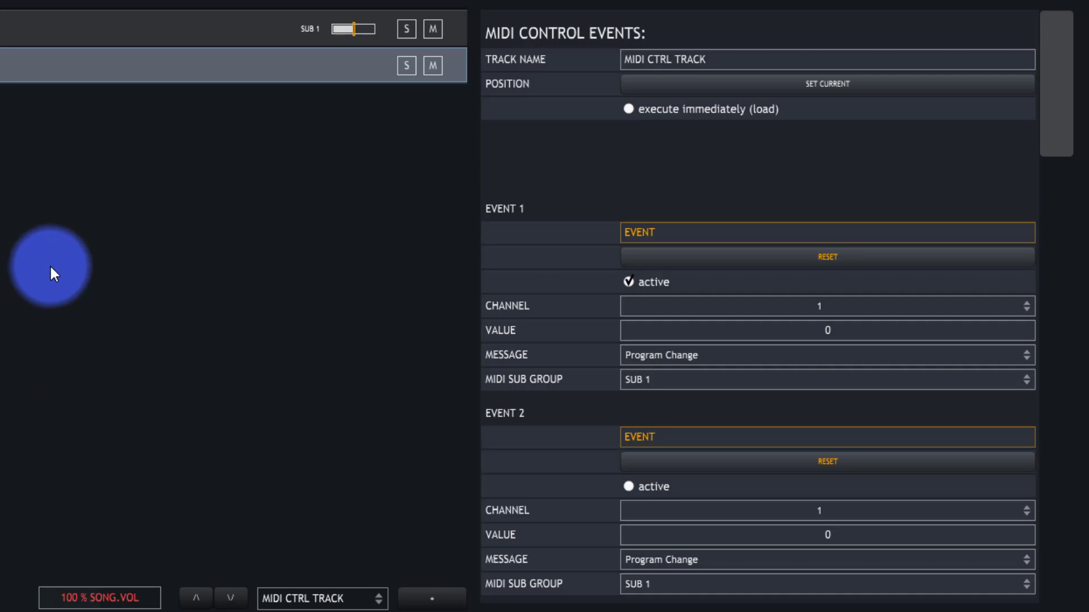
mouse_move(257, 249)
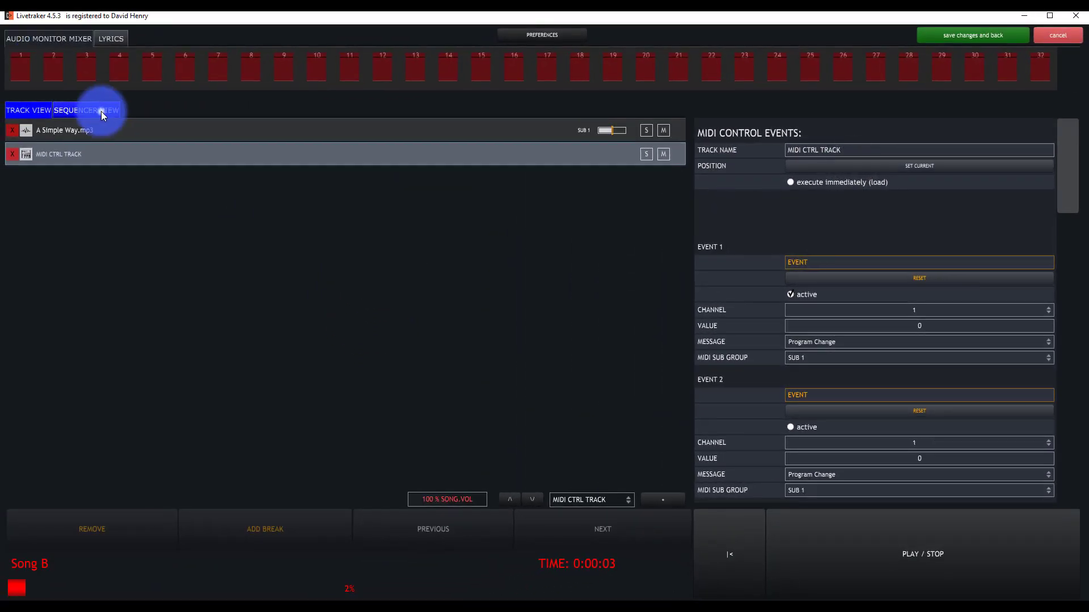
click(86, 110)
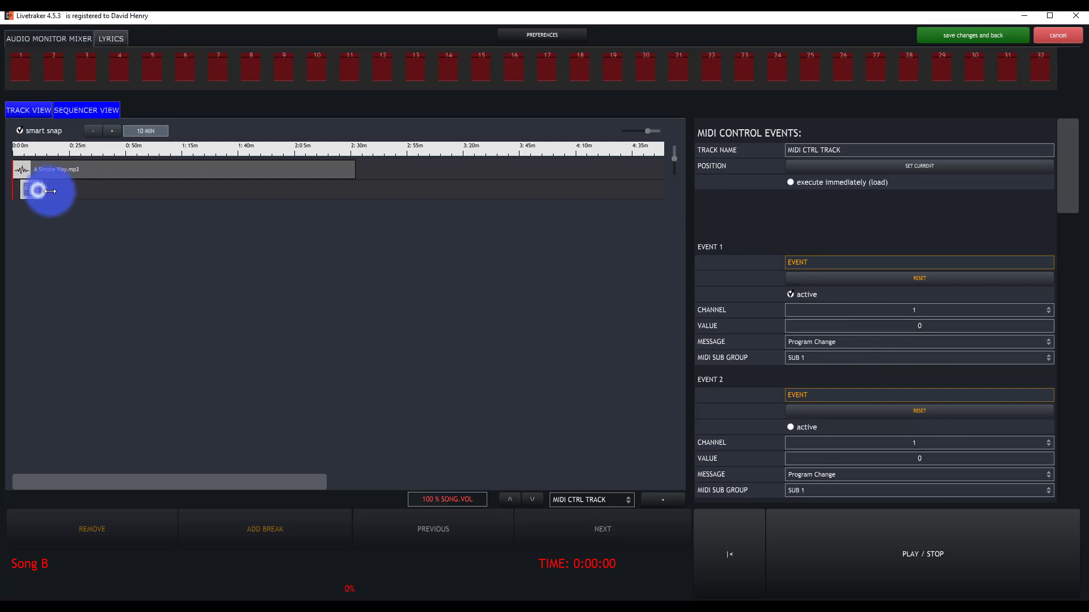
- Select the control track's clip and set Event 1 to channel 16
click(919, 554)
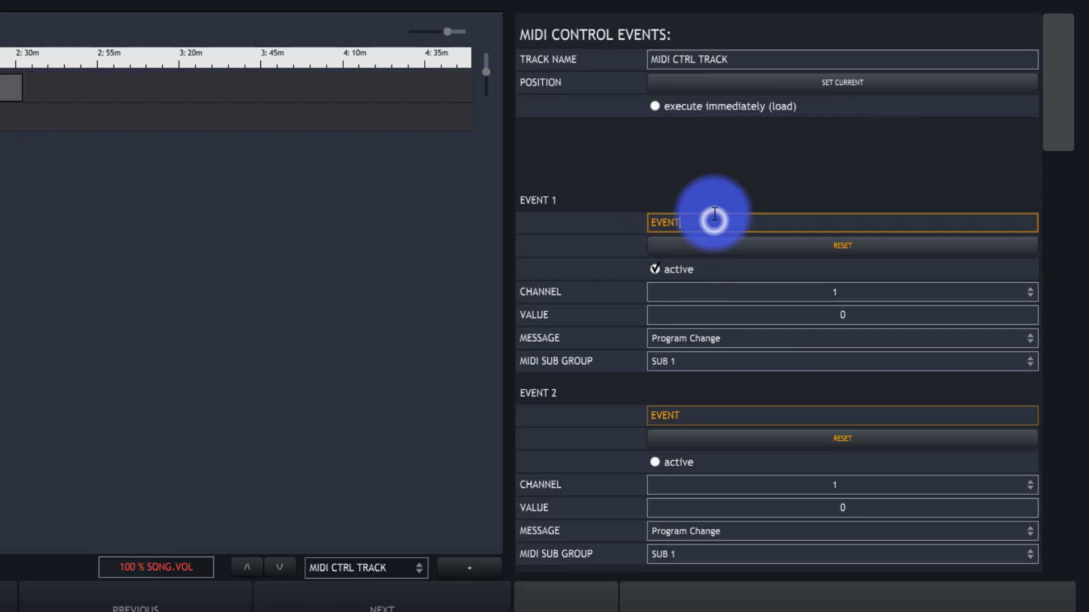
mouse_move(670, 276)
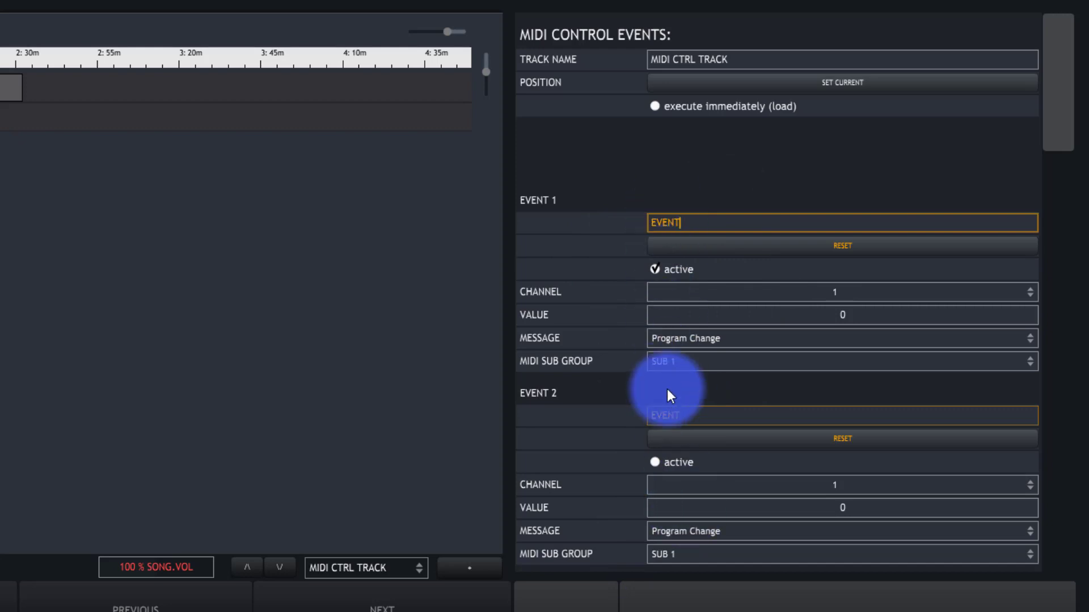
click(834, 292)
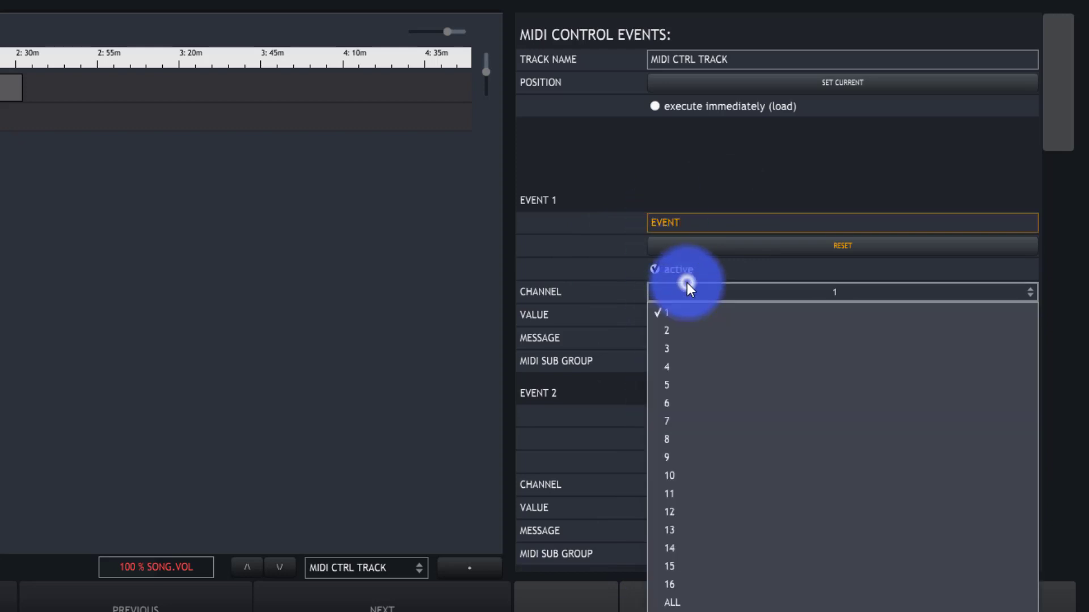
click(670, 585)
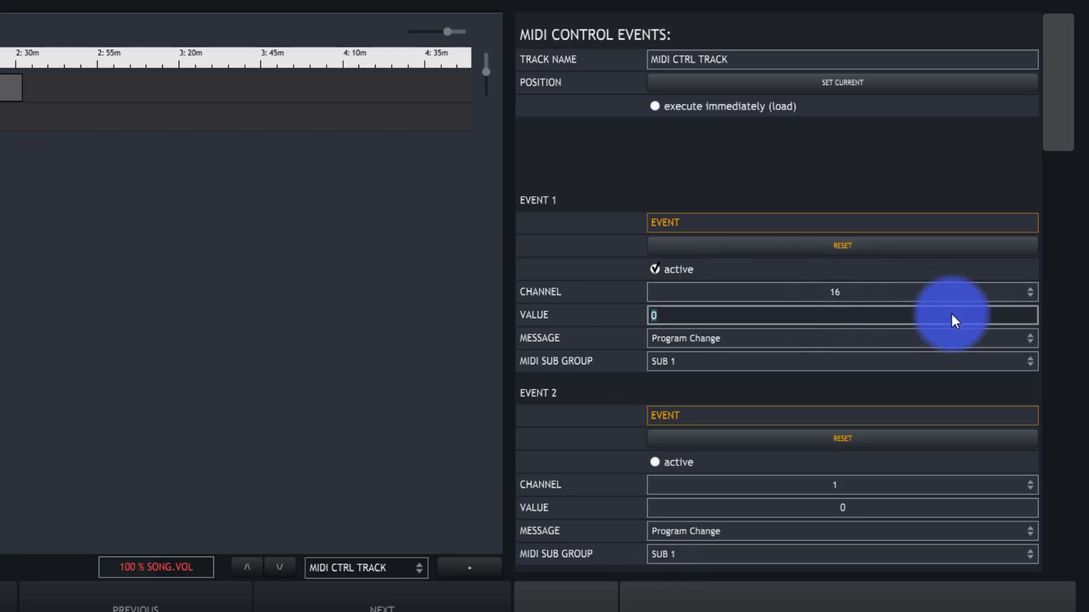
- Set Event 1's value, Note On message and MIDI subgroup SUB 2
text(2)
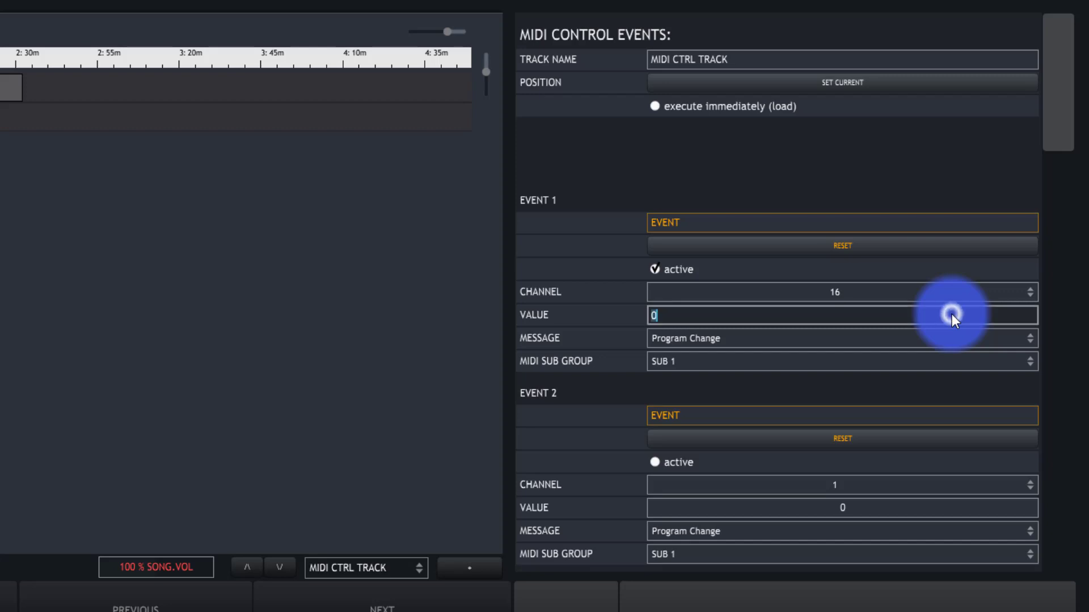
click(842, 338)
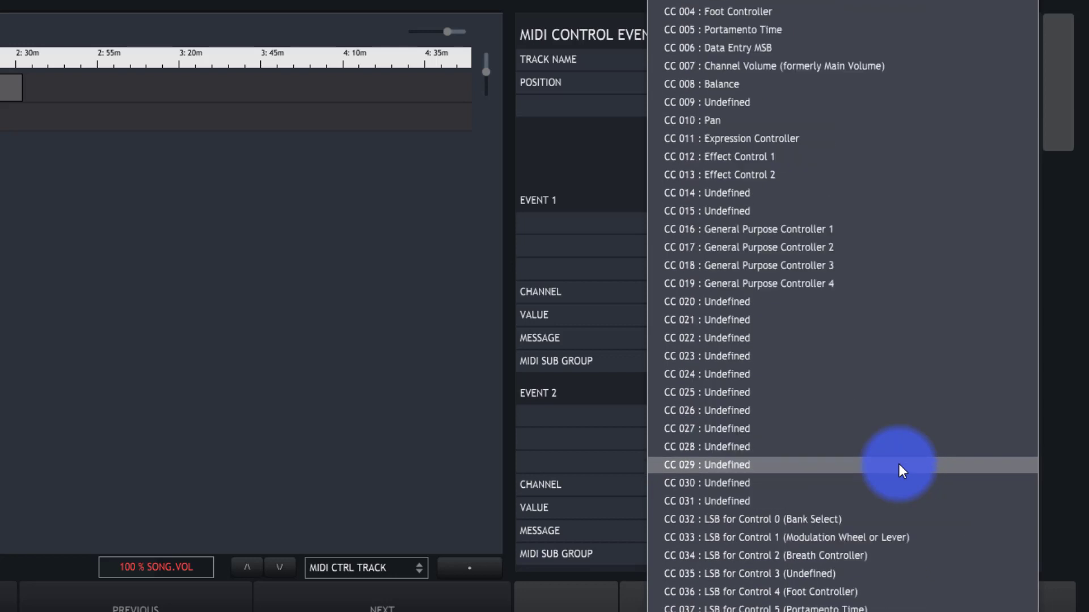
mouse_move(905, 470)
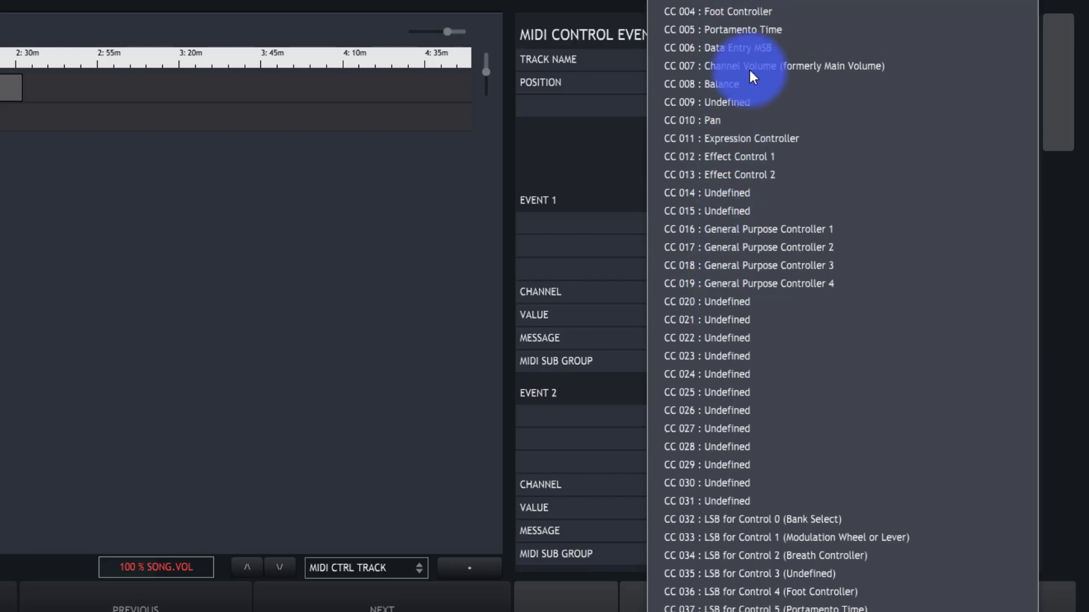
scroll(down, 3)
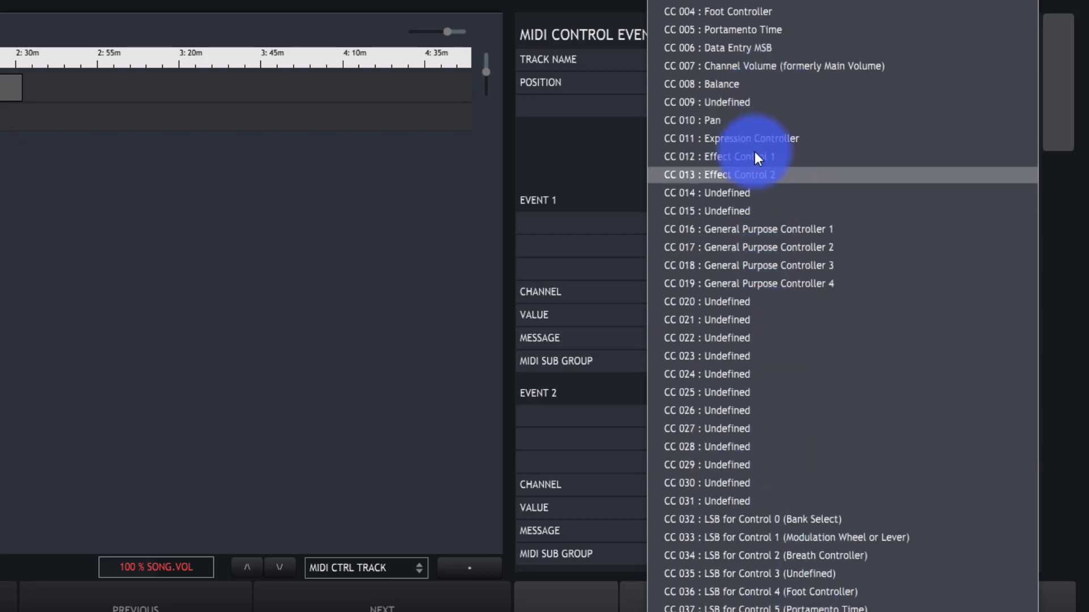
click(739, 174)
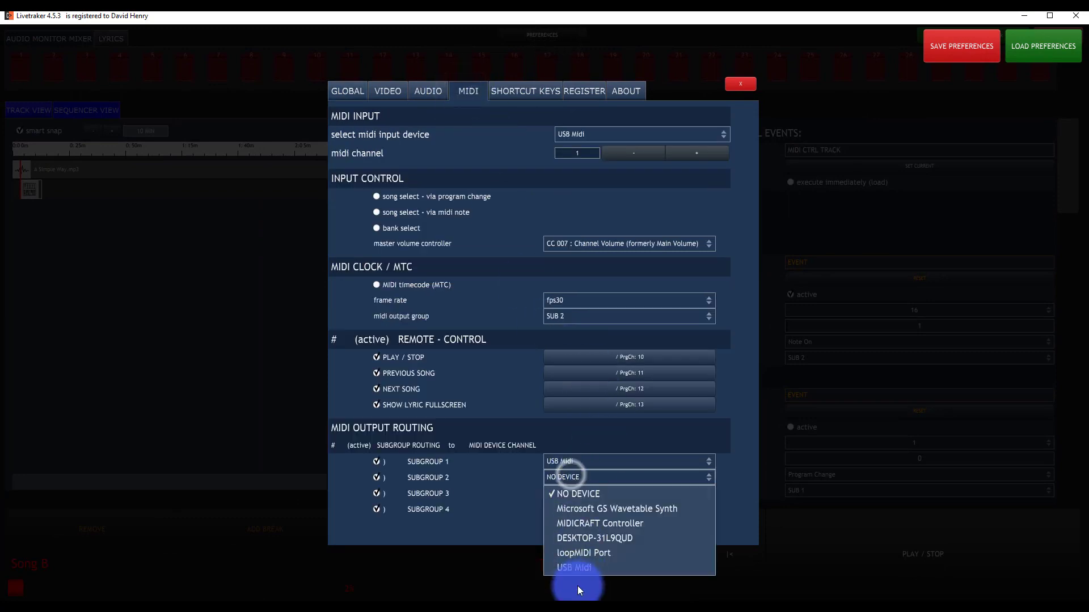
- Route subgroup 2 to loopMIDI Port and close Preferences
click(583, 553)
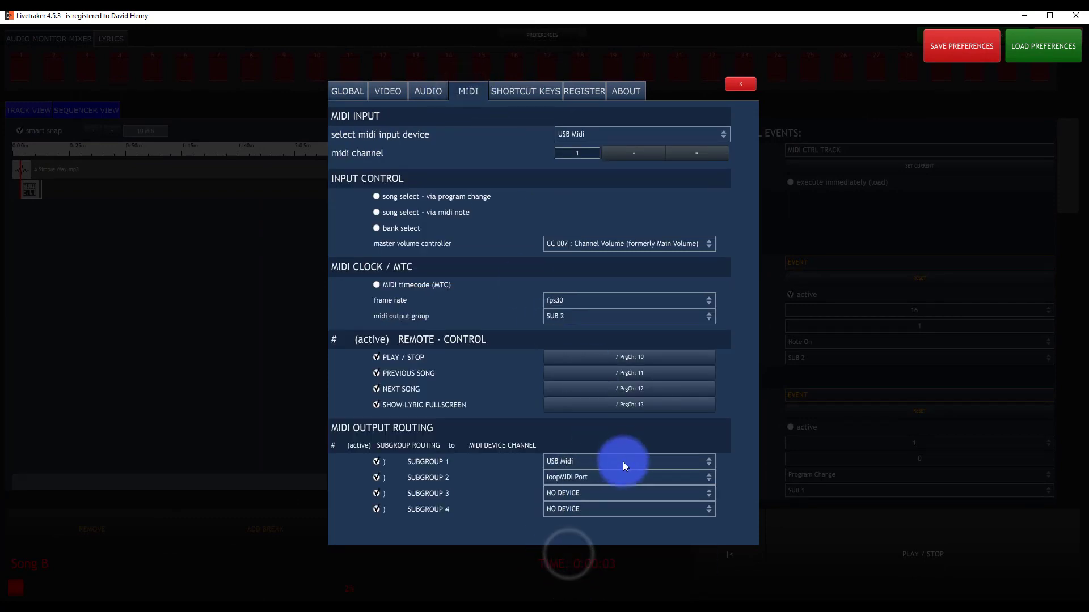
click(741, 83)
text(on)
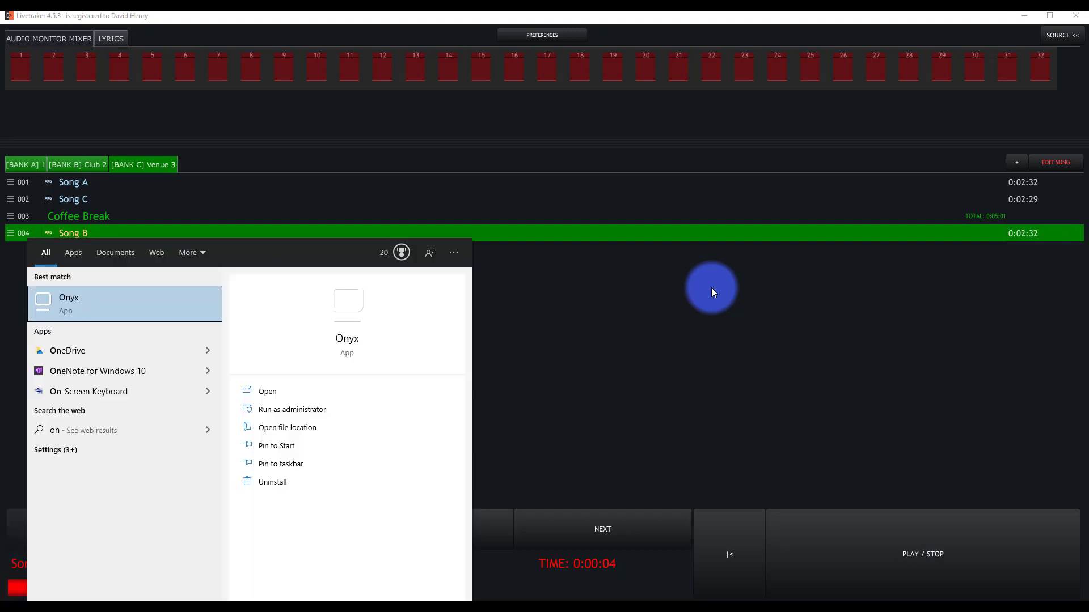
- Launch Onyx from the Start search results
click(68, 304)
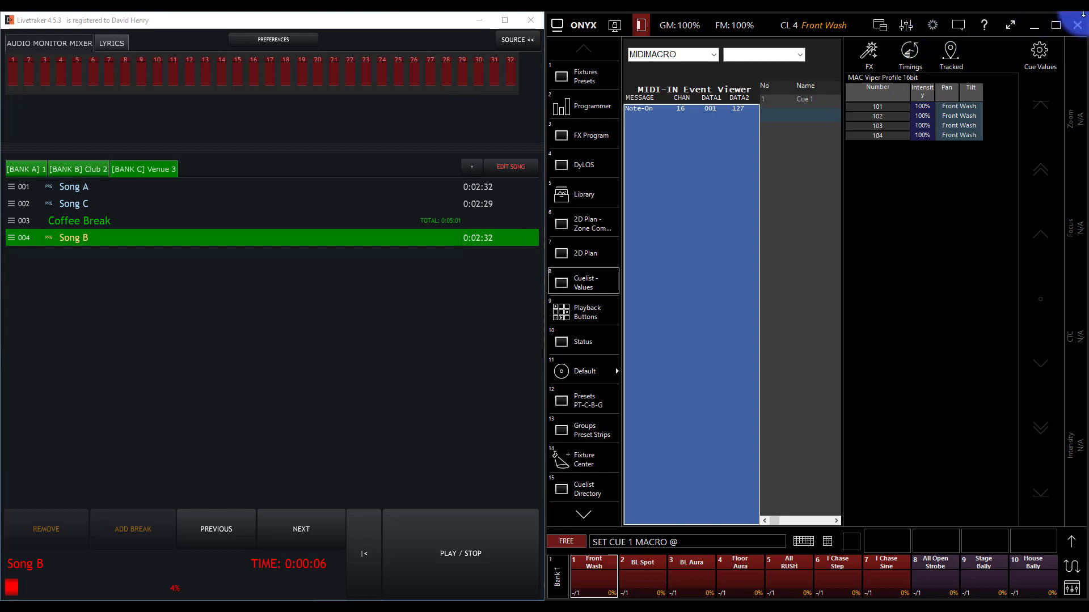
mouse_move(1075, 27)
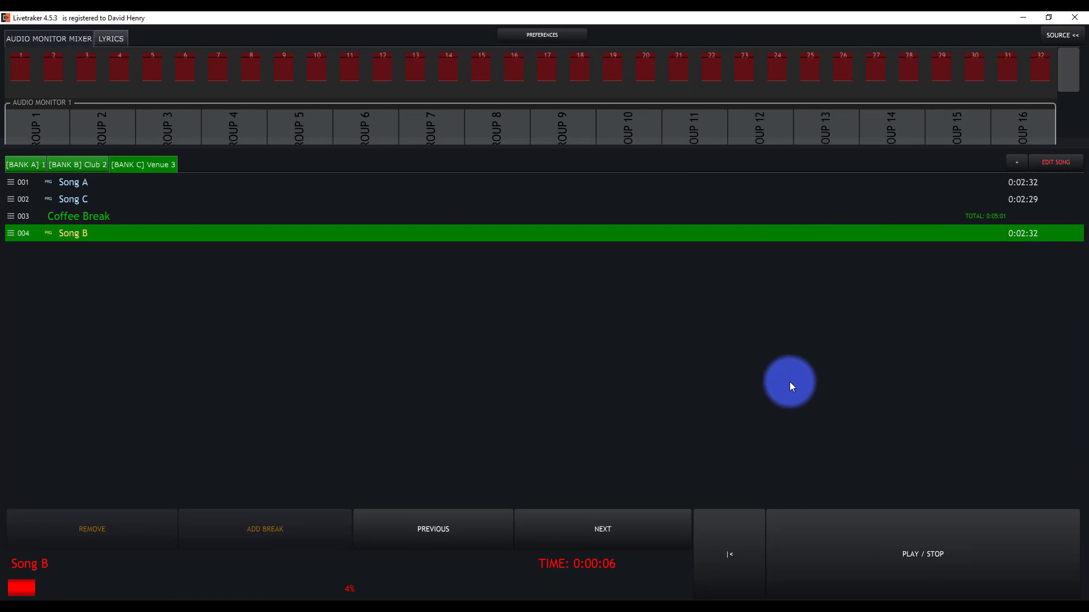
mouse_move(1037, 199)
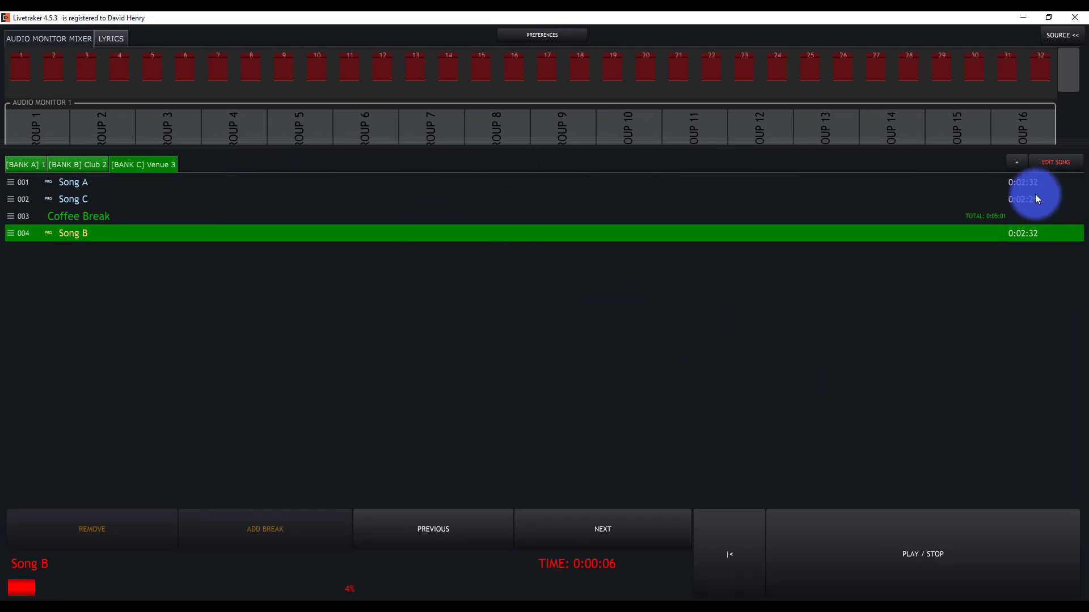
- Reopen Song B for editing and view its control track in sequencer view
click(1055, 162)
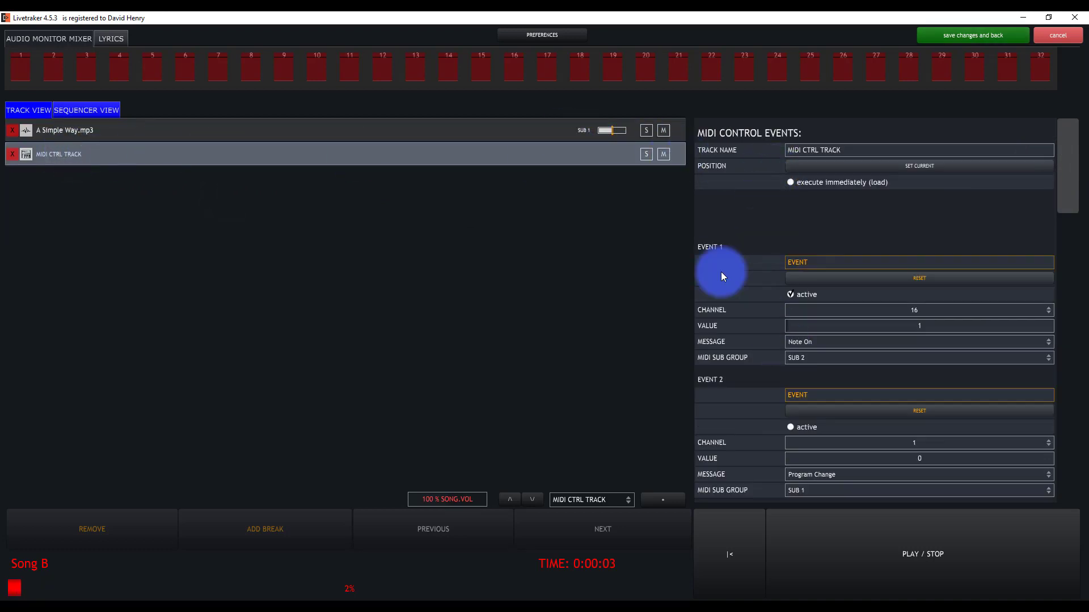
mouse_move(605, 432)
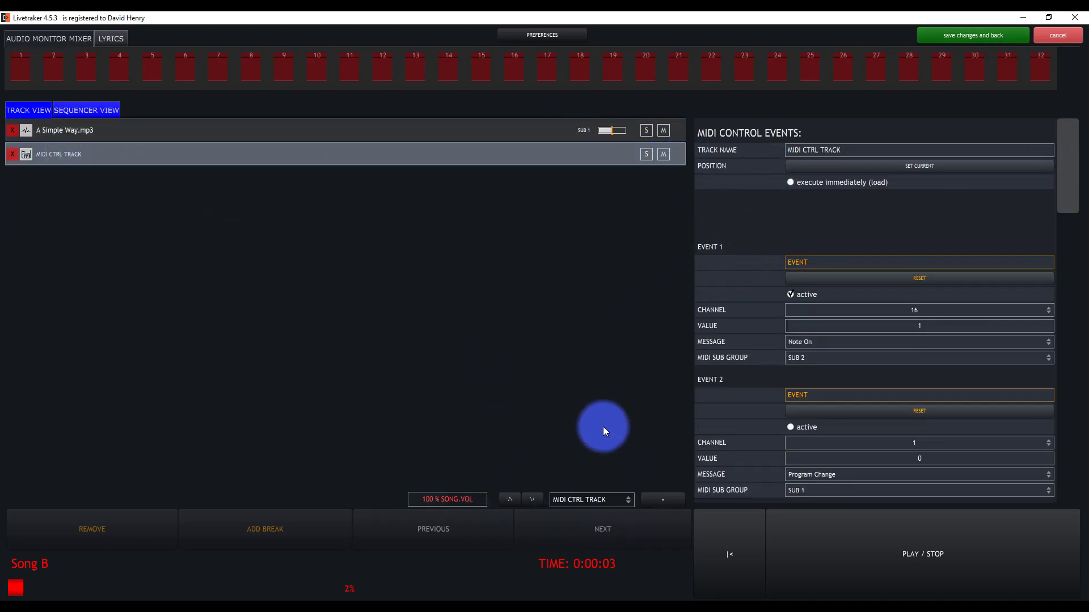
mouse_move(659, 308)
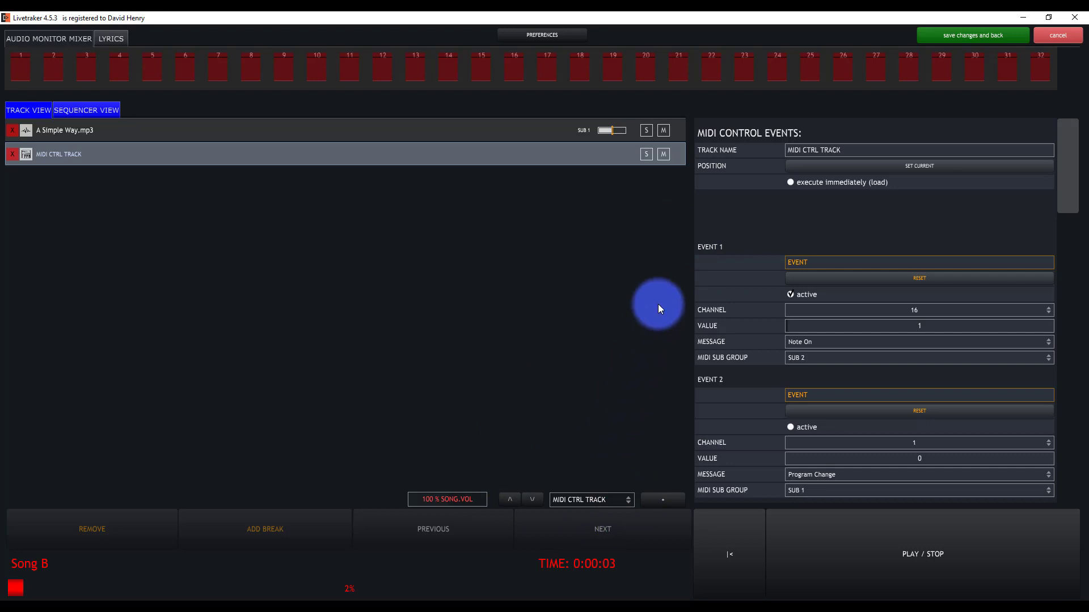
mouse_move(168, 139)
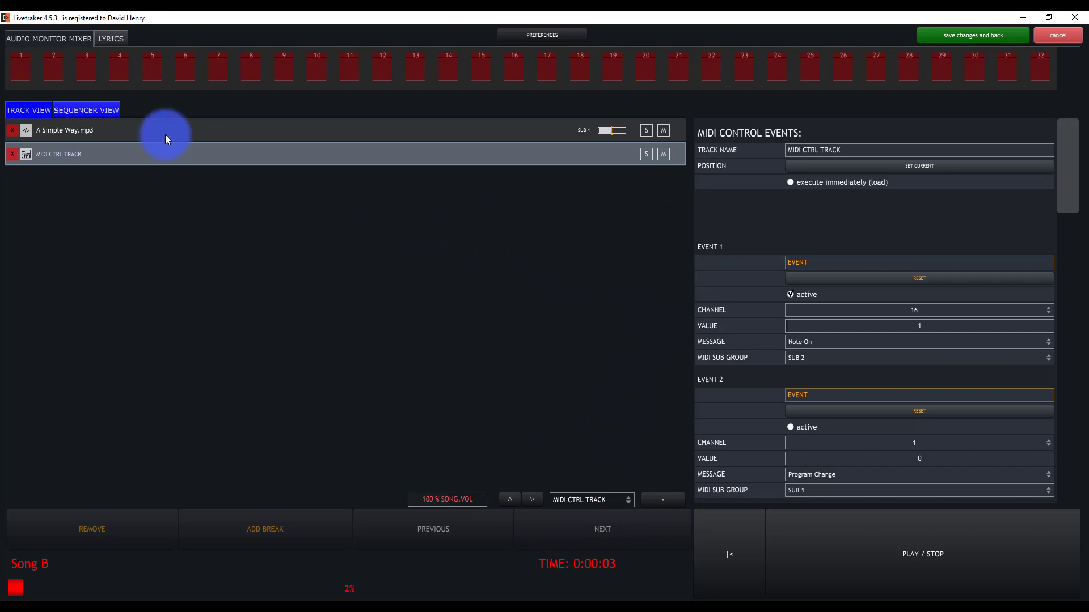
click(86, 109)
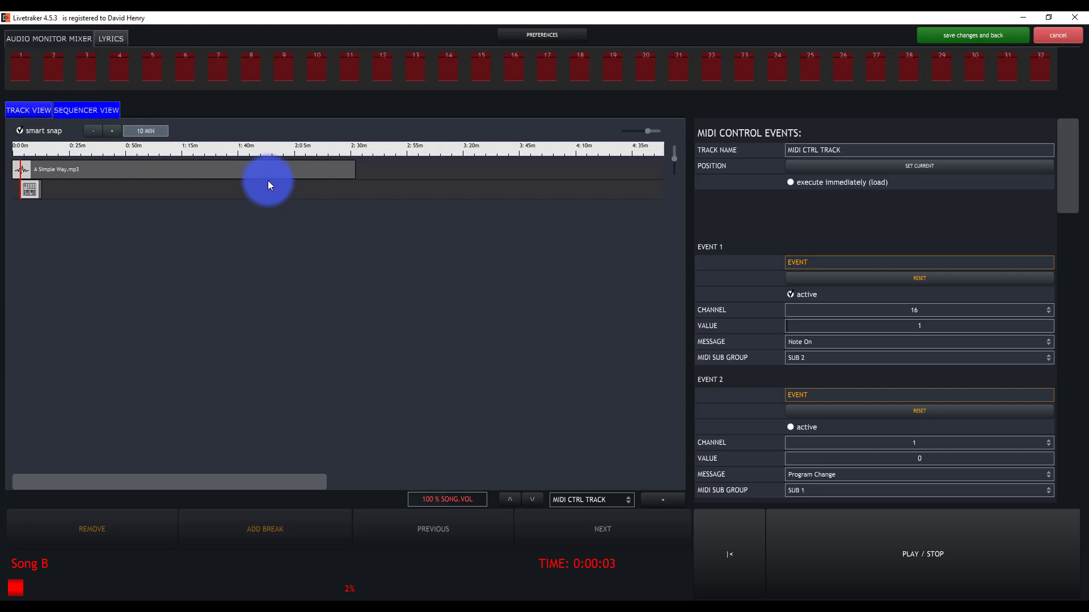
mouse_move(216, 183)
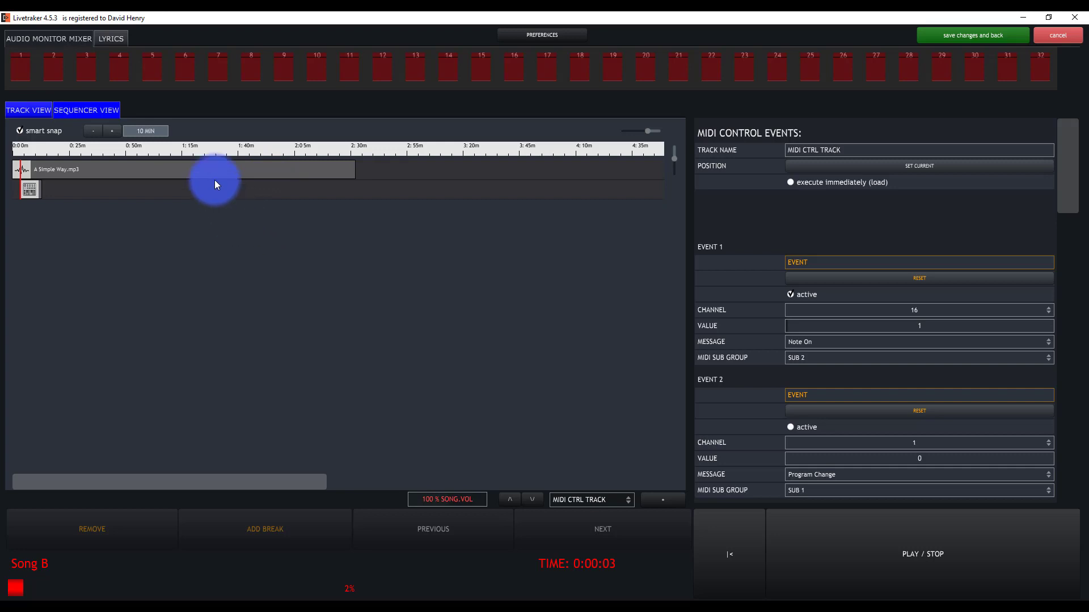